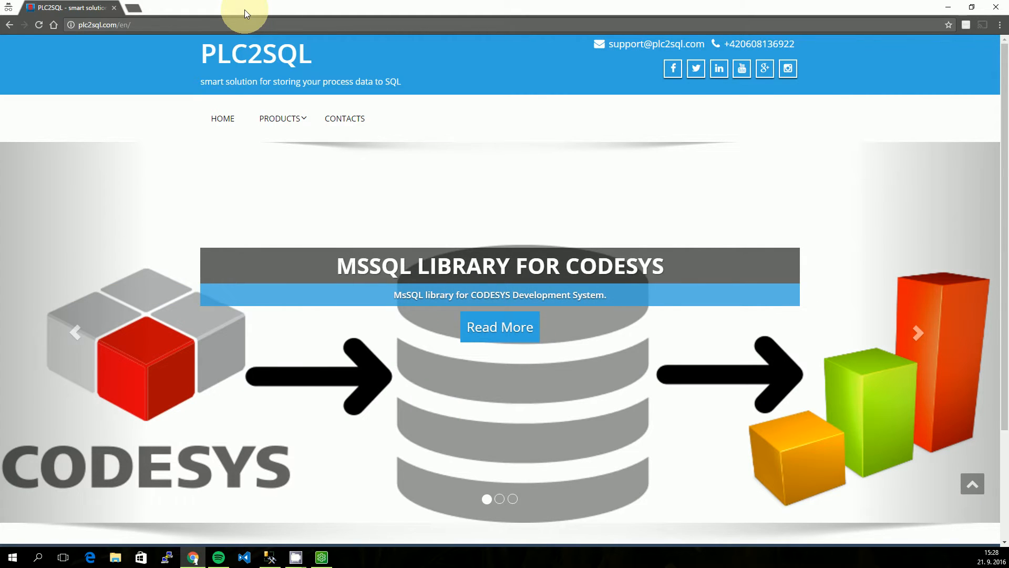
Open the MsSQL library for SoMachine product page on plc2sql.com and scroll through it.
click(280, 118)
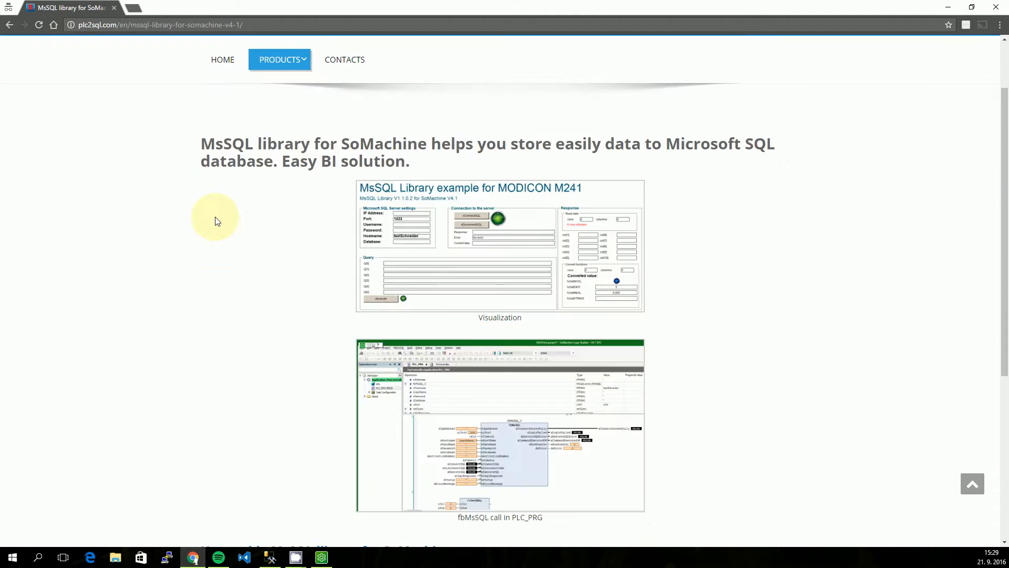
scroll(down, 3)
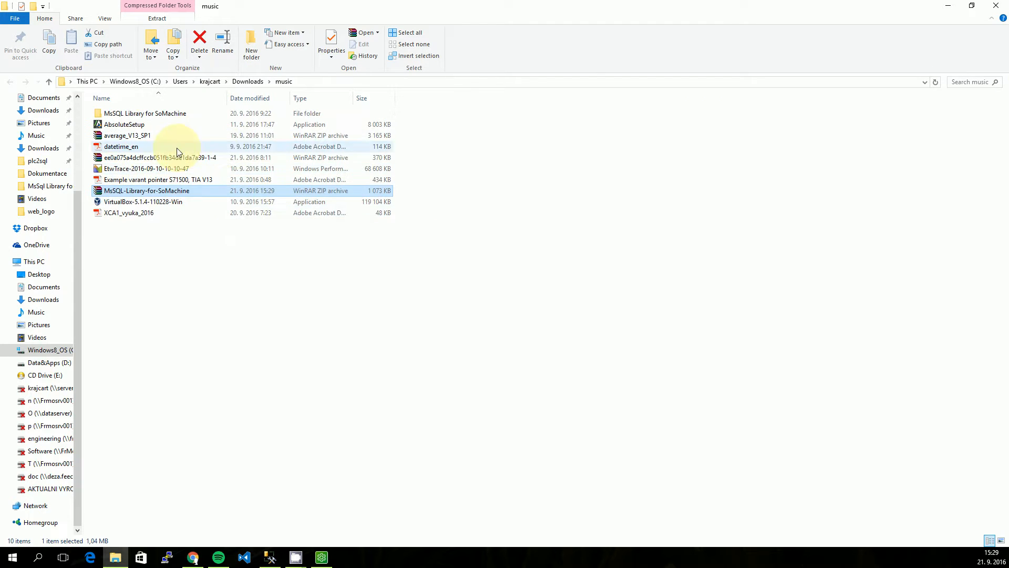
Check V1.1.0.2's Compiled library folder, then open the Documentation folder instead.
double_click(145, 113)
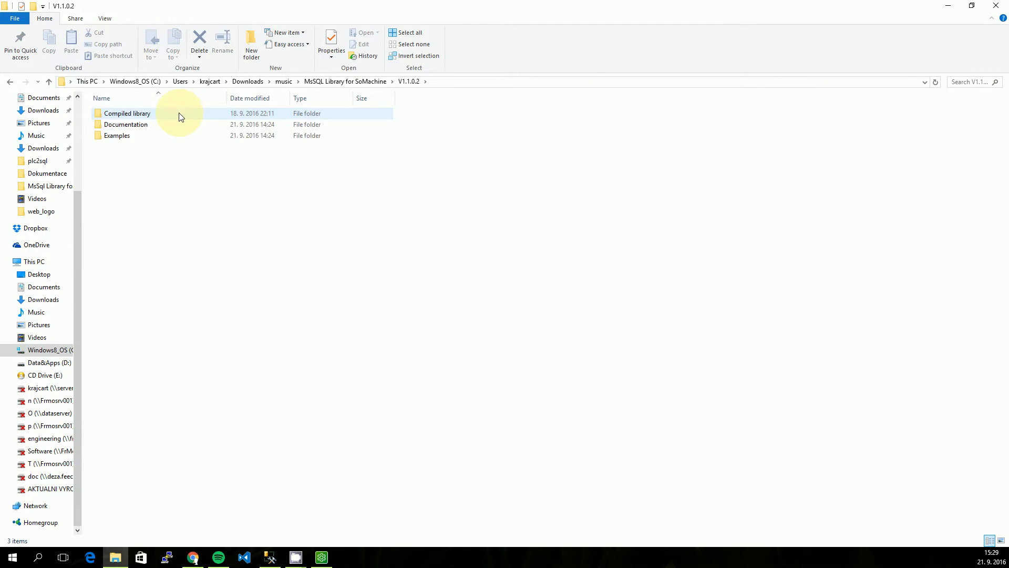
double_click(127, 113)
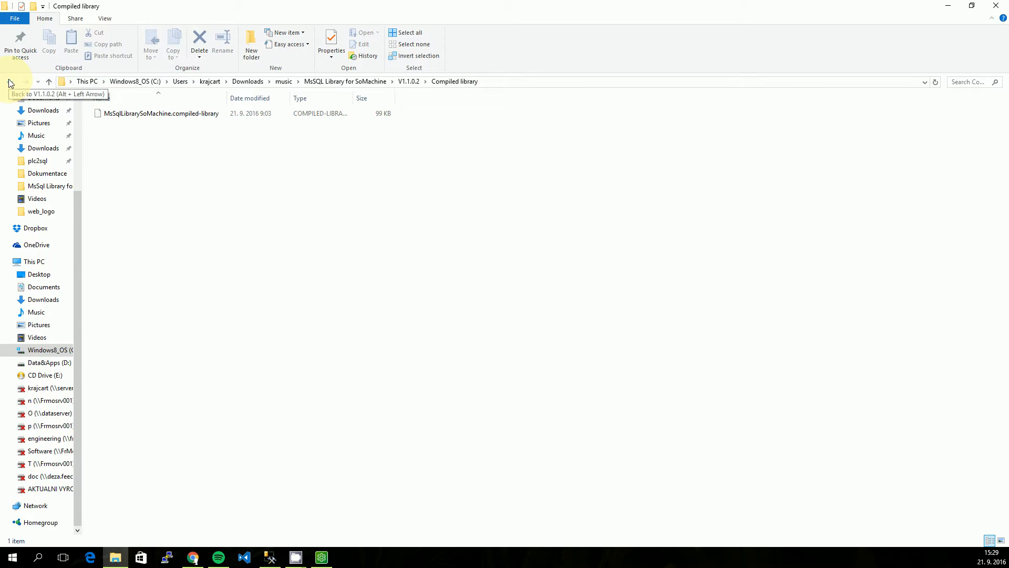
click(10, 82)
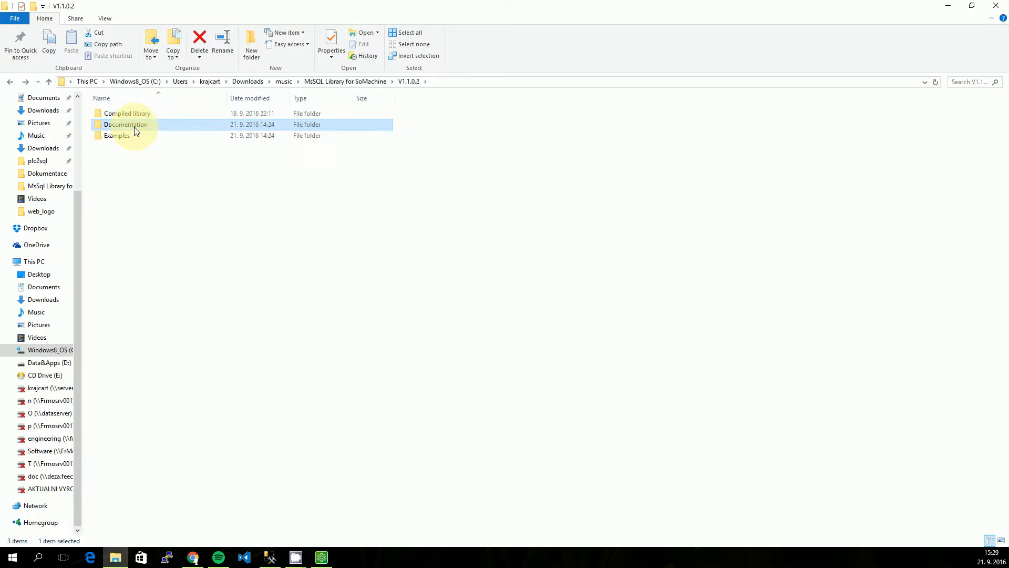
double_click(126, 124)
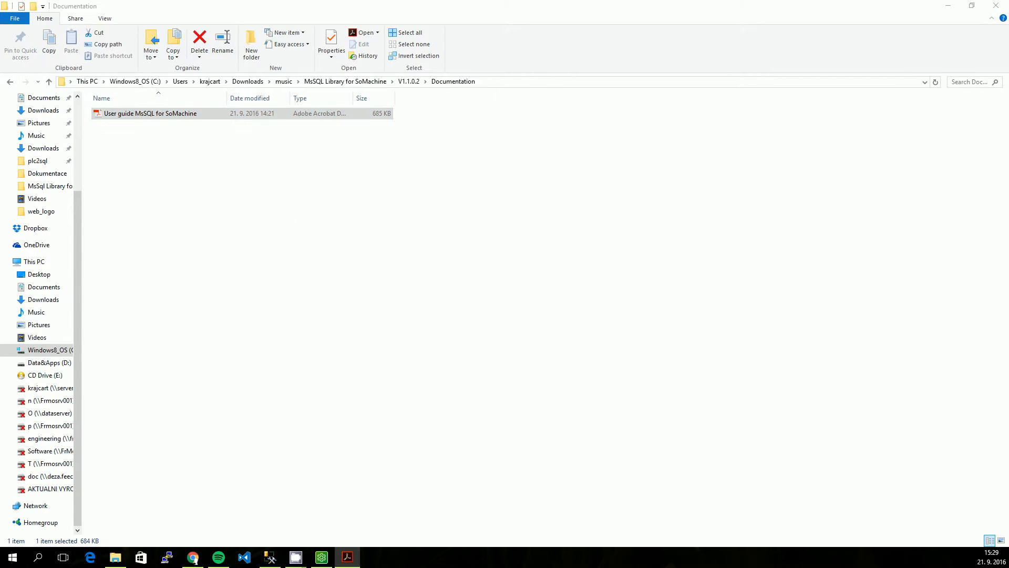
Open the MsSQL for SoMachine user guide PDF and scroll to Chapter 2 Installation.
double_click(149, 114)
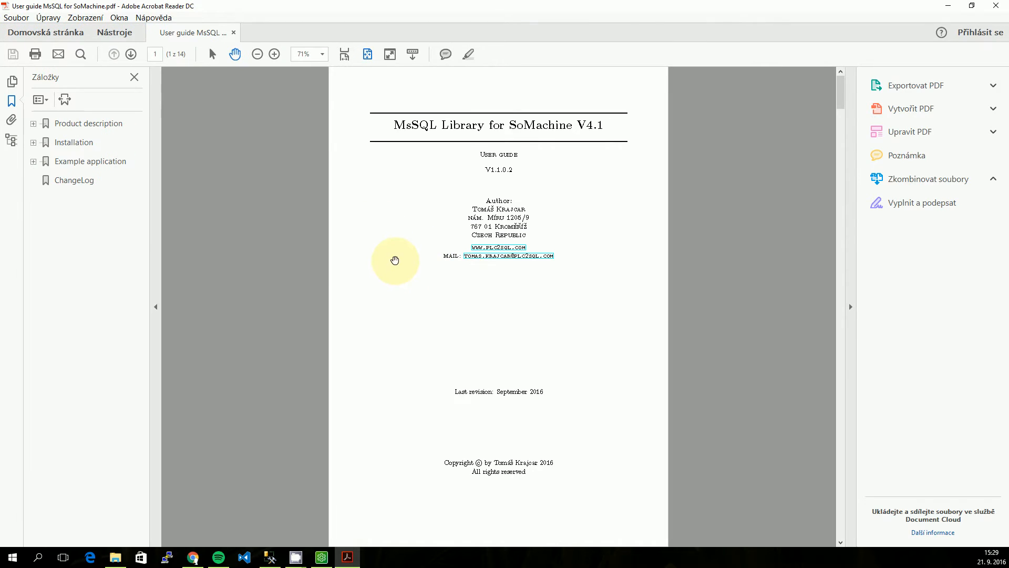
click(274, 54)
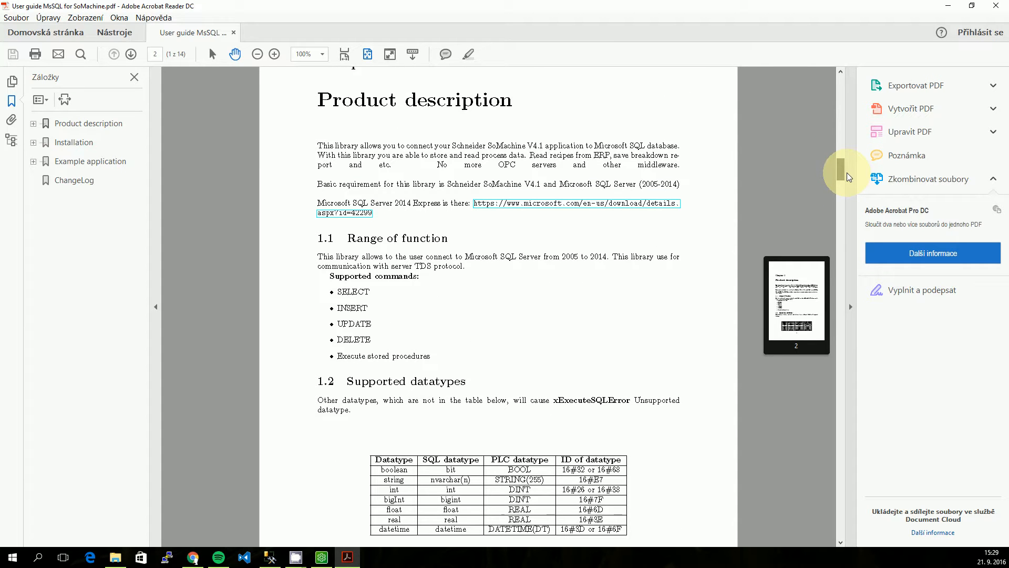
scroll(down, 3)
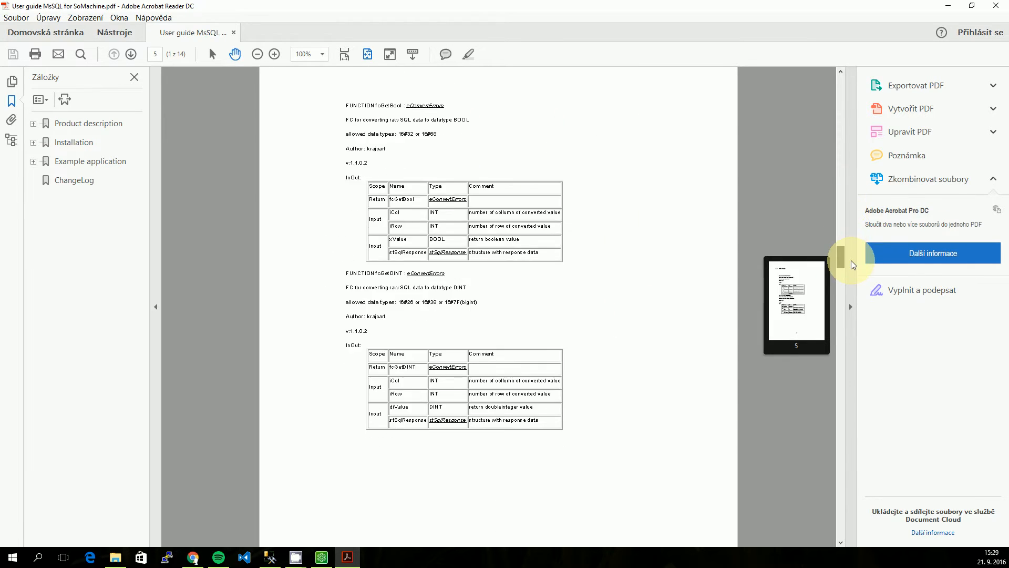
scroll(down, 3)
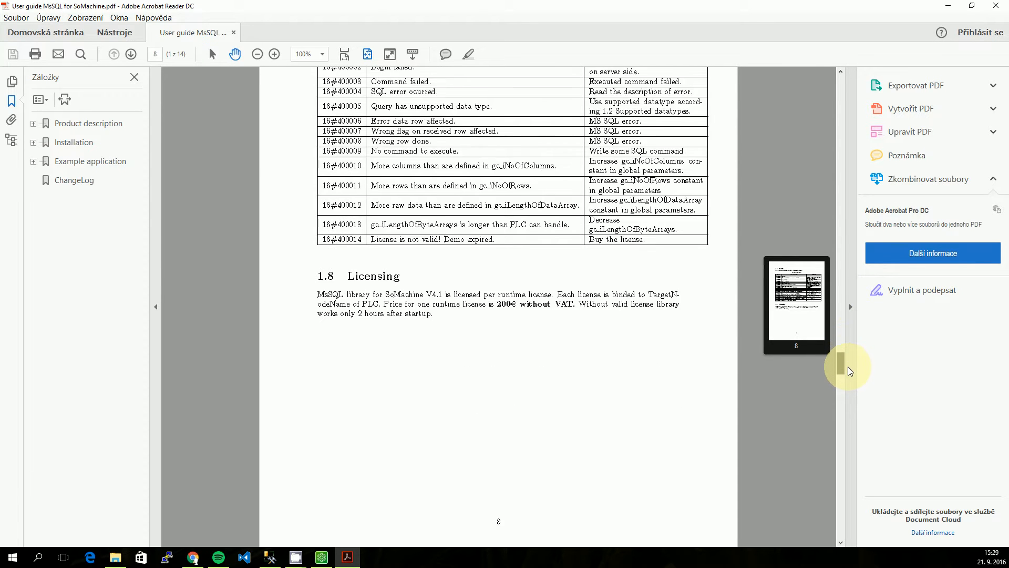
scroll(down, 3)
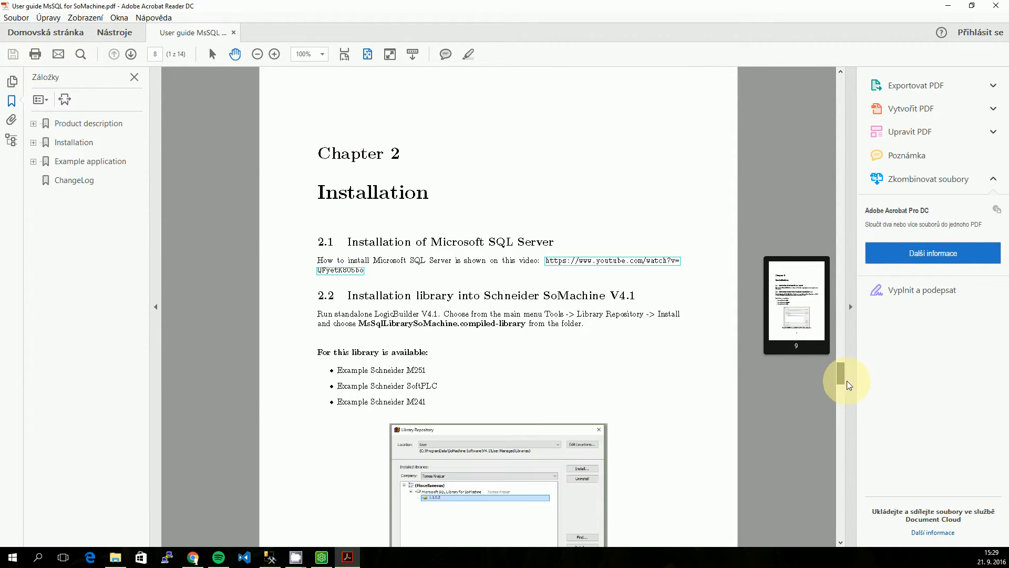
scroll(down, 3)
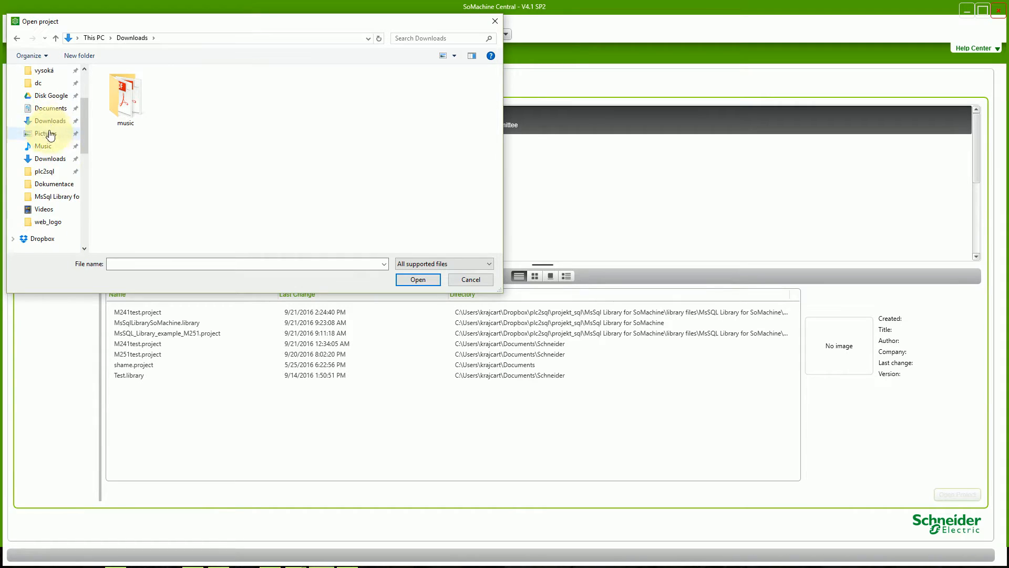
Browse music > MsSQL Library for SoMachine > V1.1.0.2 > Examples and open M241test.
double_click(125, 95)
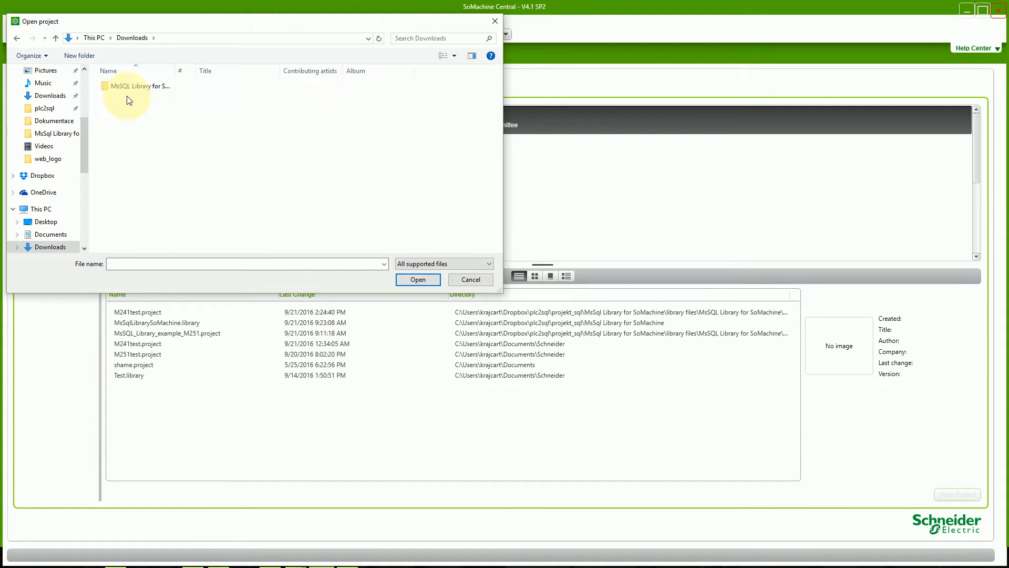
double_click(137, 86)
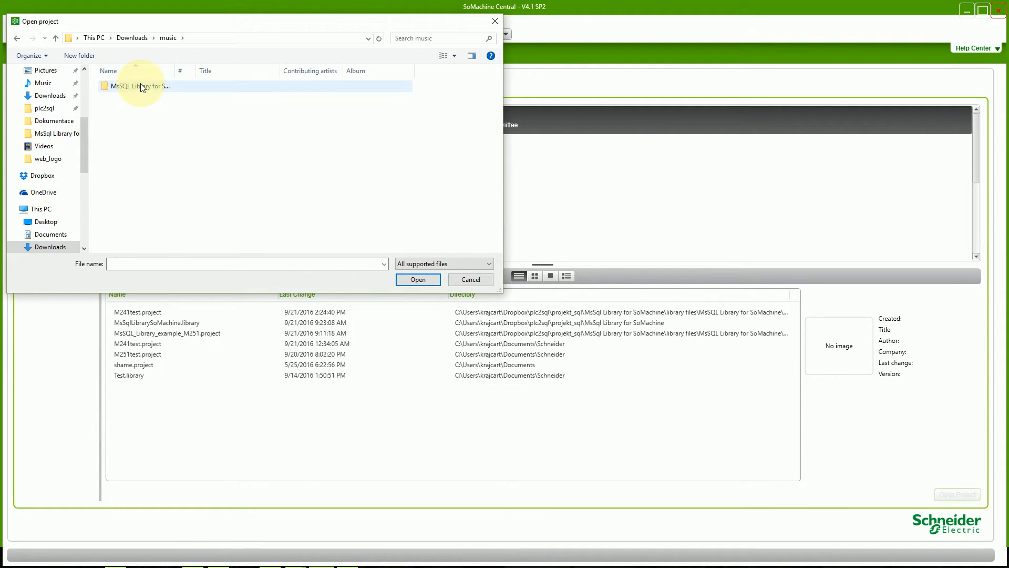
double_click(126, 85)
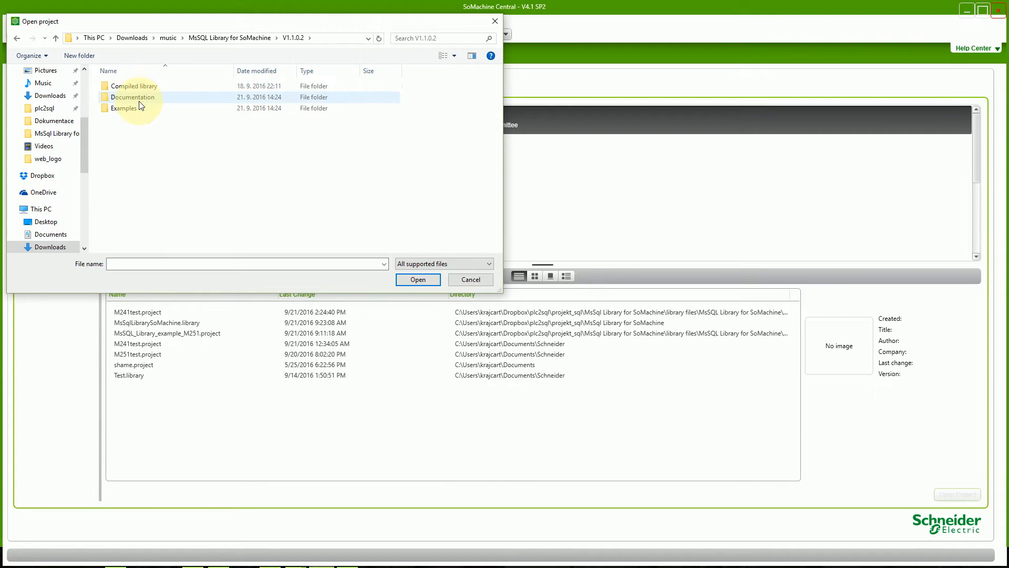
double_click(124, 108)
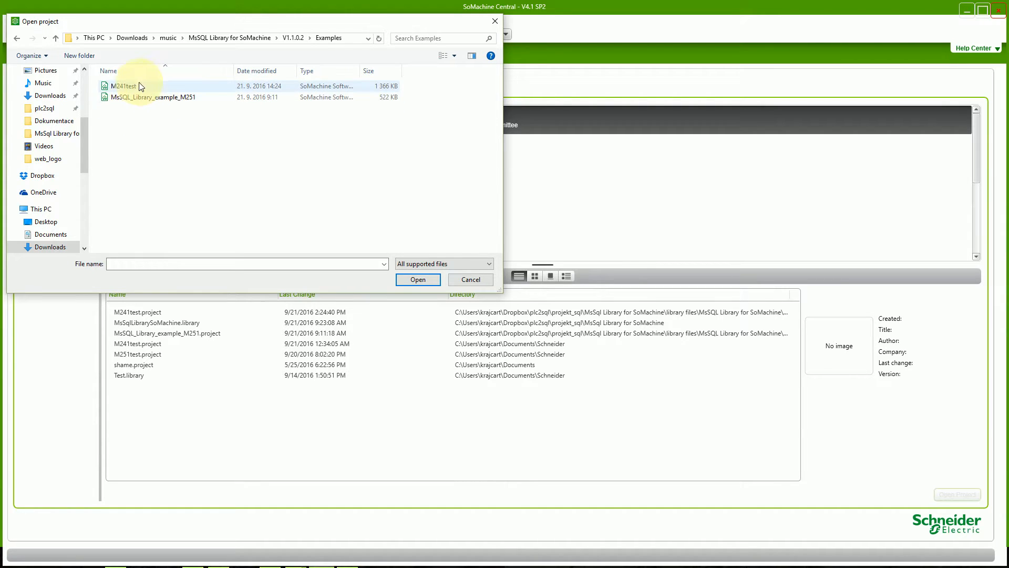
click(122, 85)
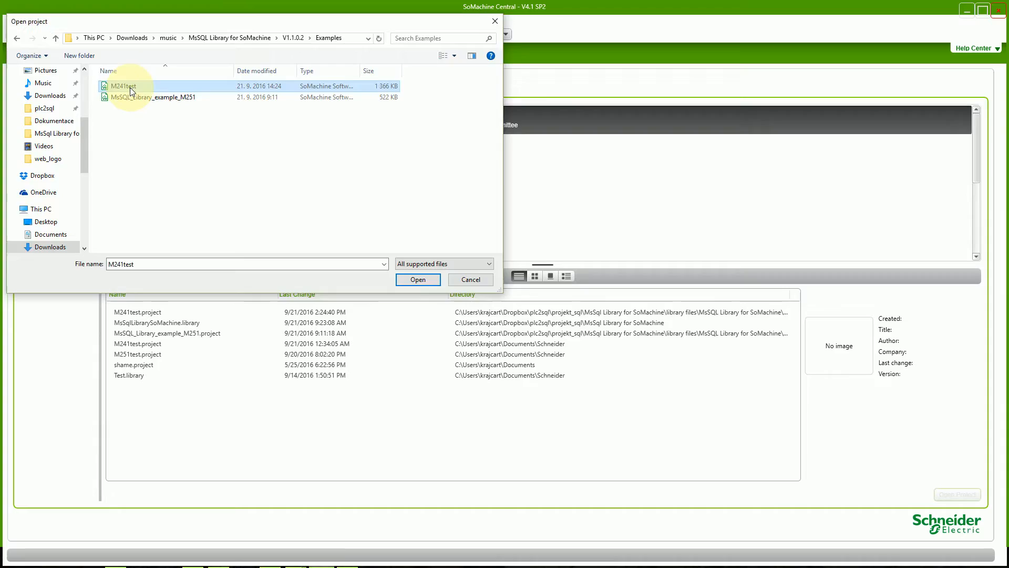
click(418, 280)
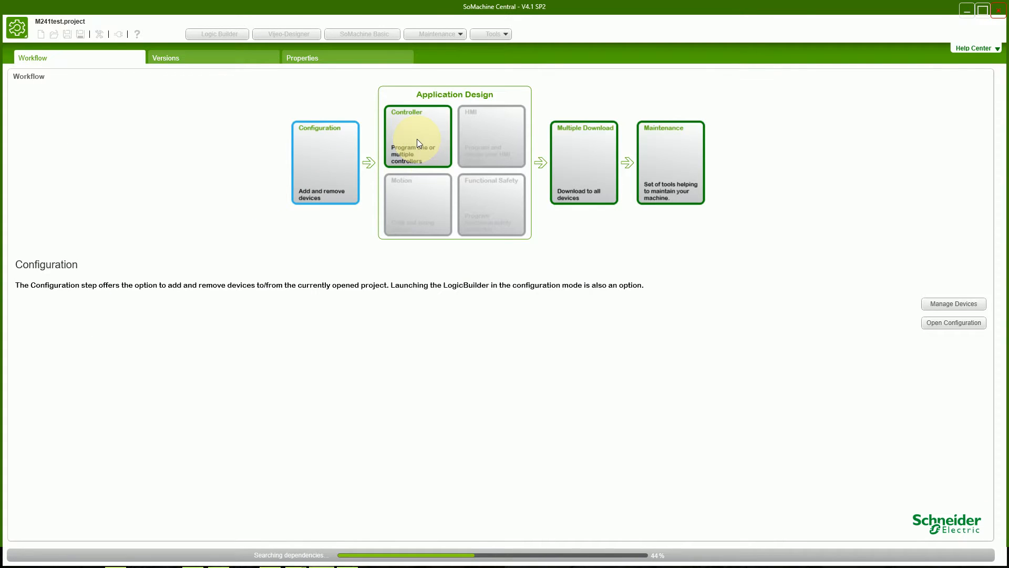
Launch Logic Builder and install MsSqlLibrarySoMachine.compiled-library 1.1.0.2 via the Library Repository.
click(417, 137)
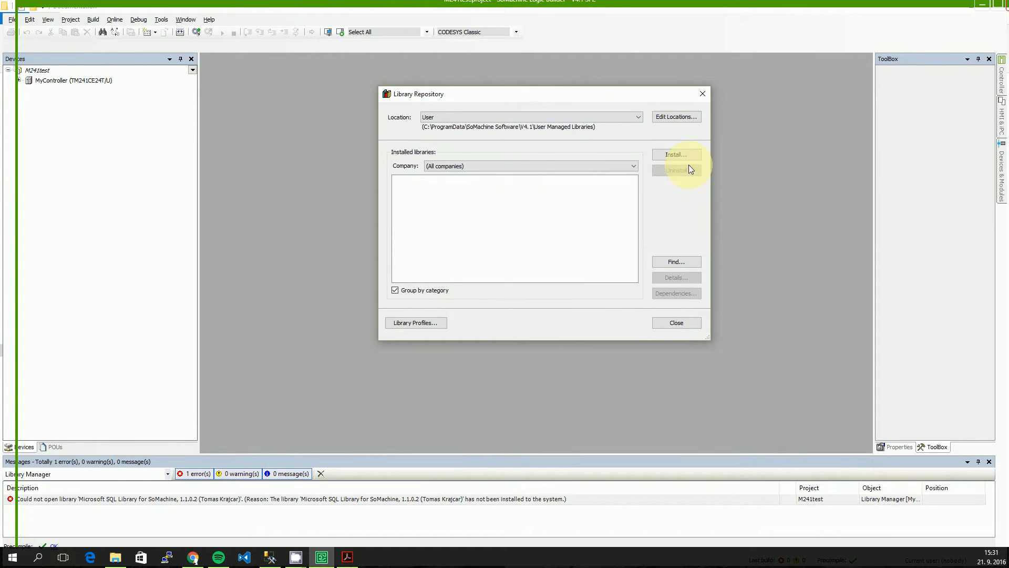
click(677, 154)
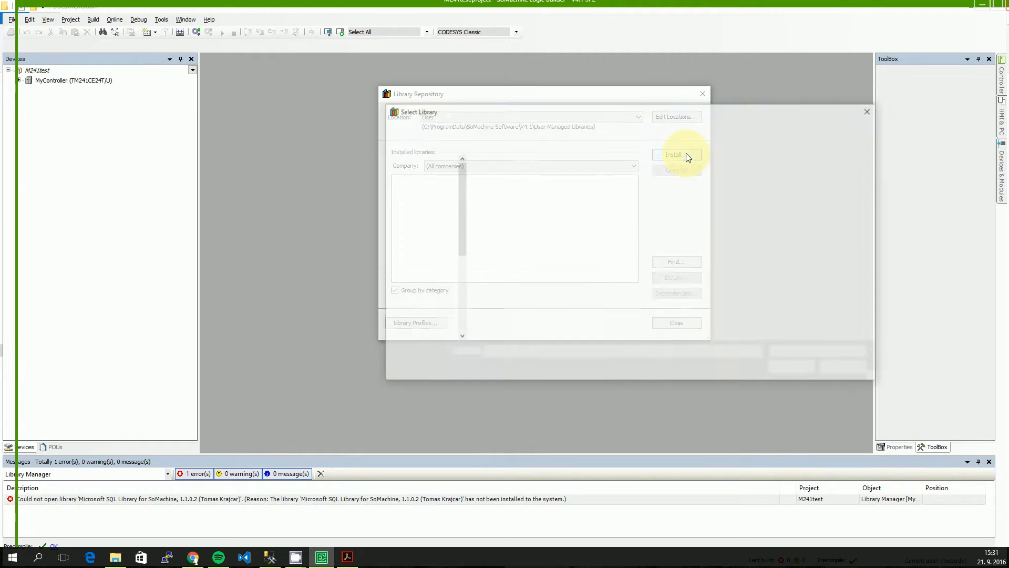
click(676, 154)
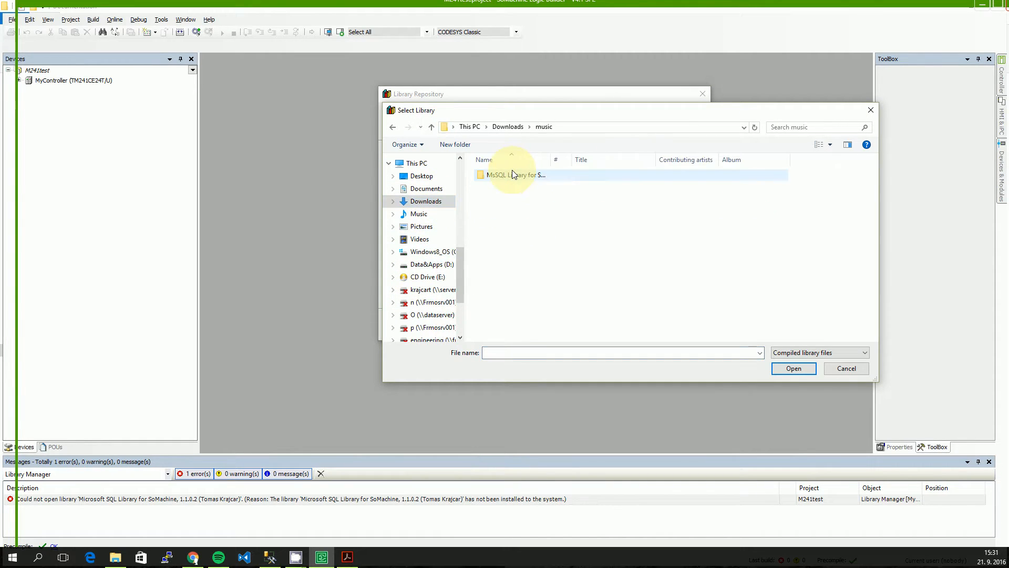
double_click(514, 175)
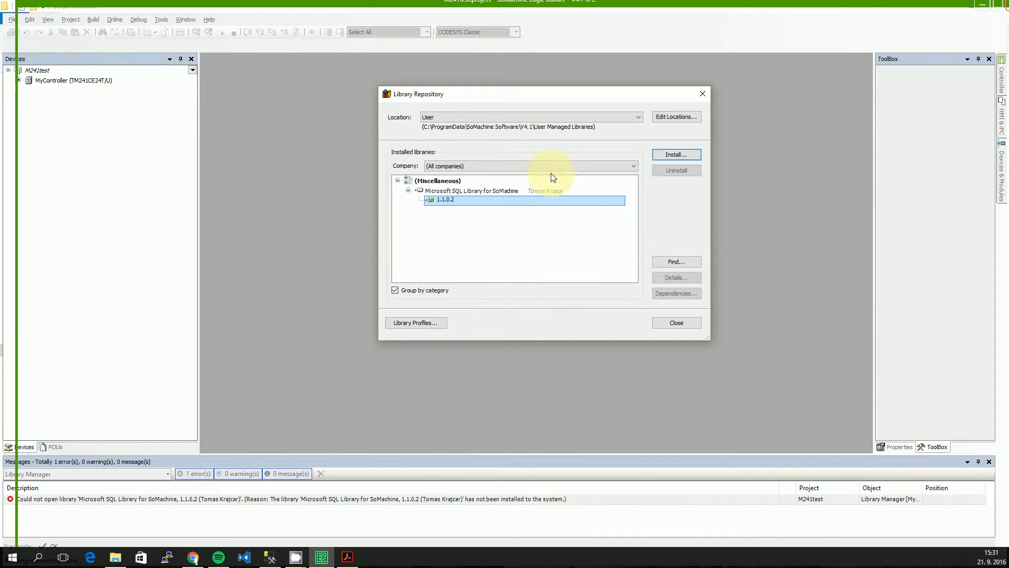
click(444, 200)
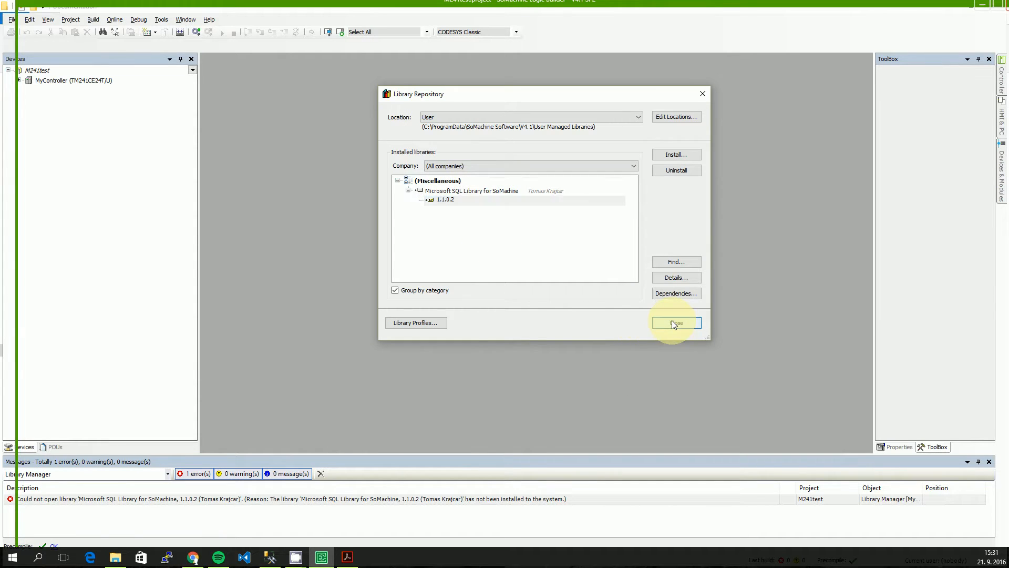
click(676, 322)
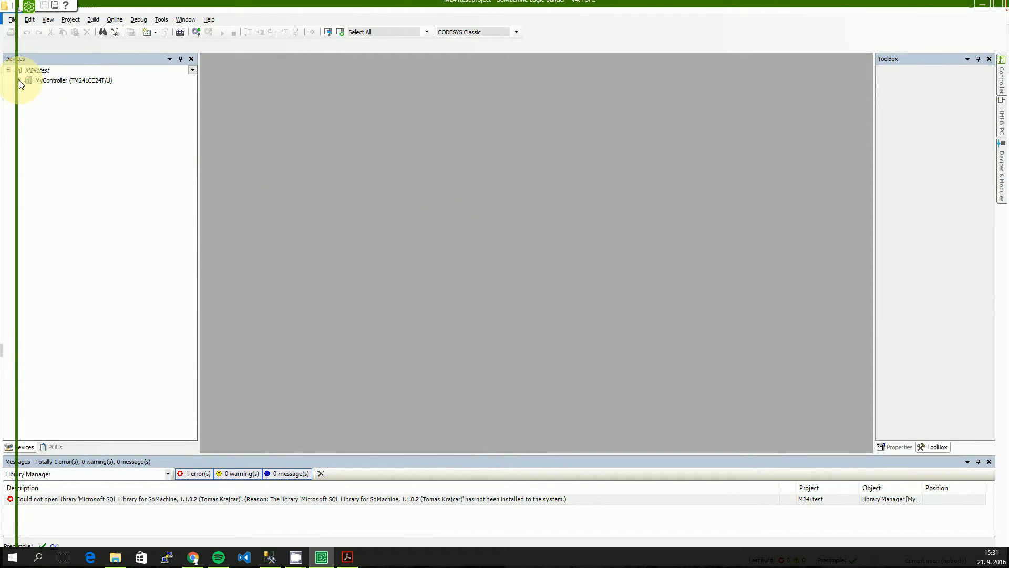
Open the Library Manager and view the Microsoft SQL Library's GlobalParameters table.
click(26, 80)
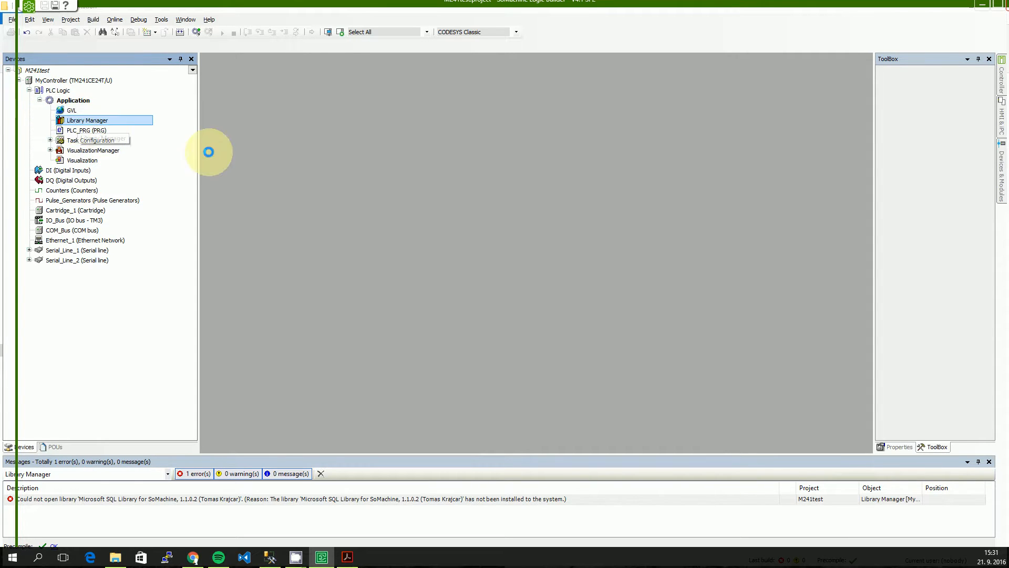
double_click(86, 120)
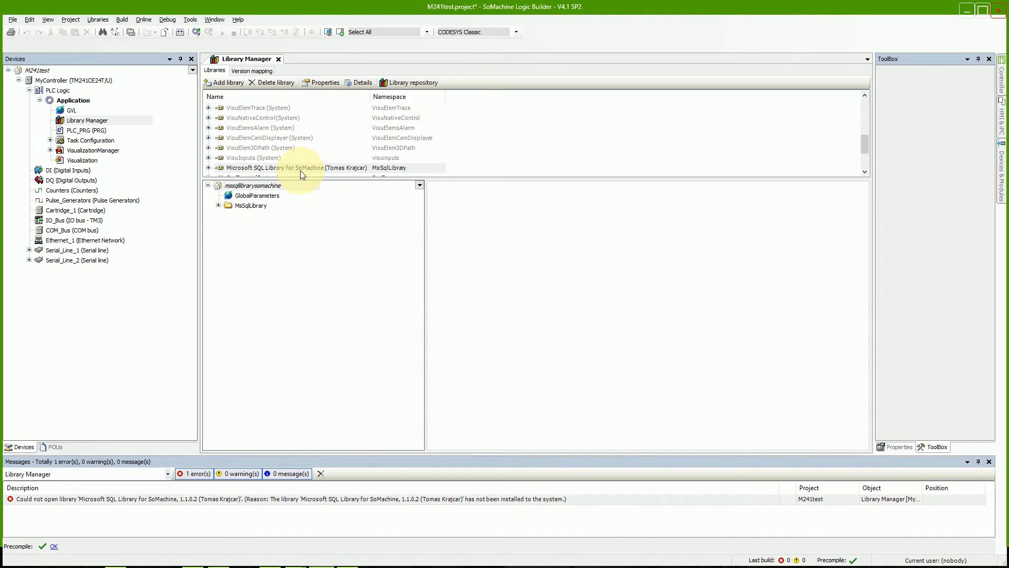
click(257, 195)
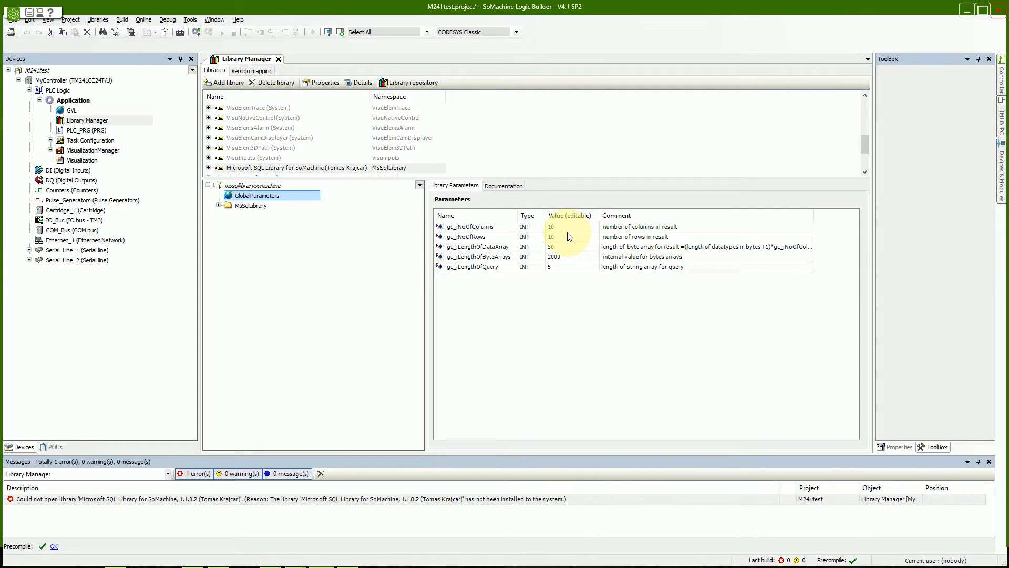
mouse_move(562, 241)
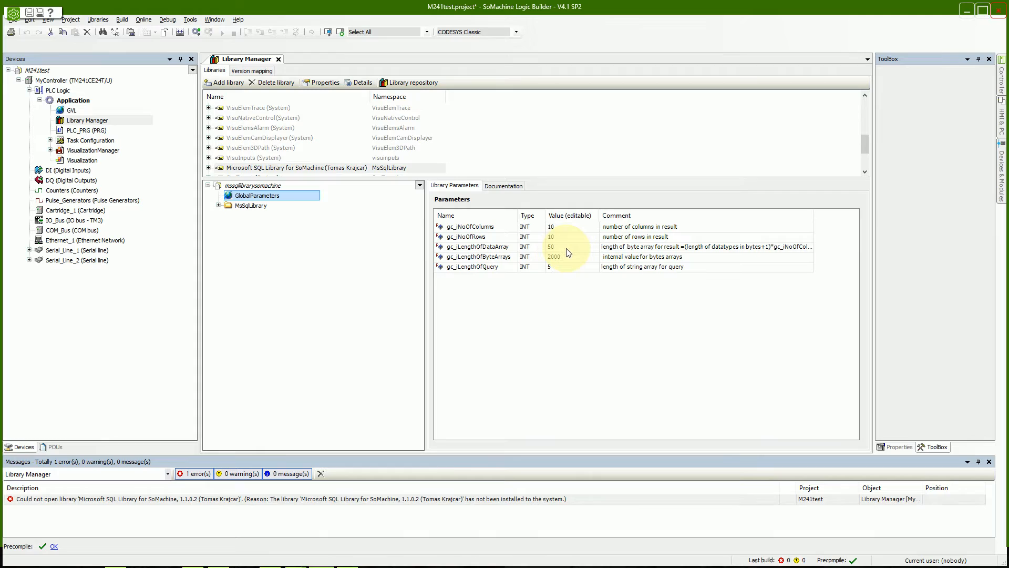
mouse_move(496, 266)
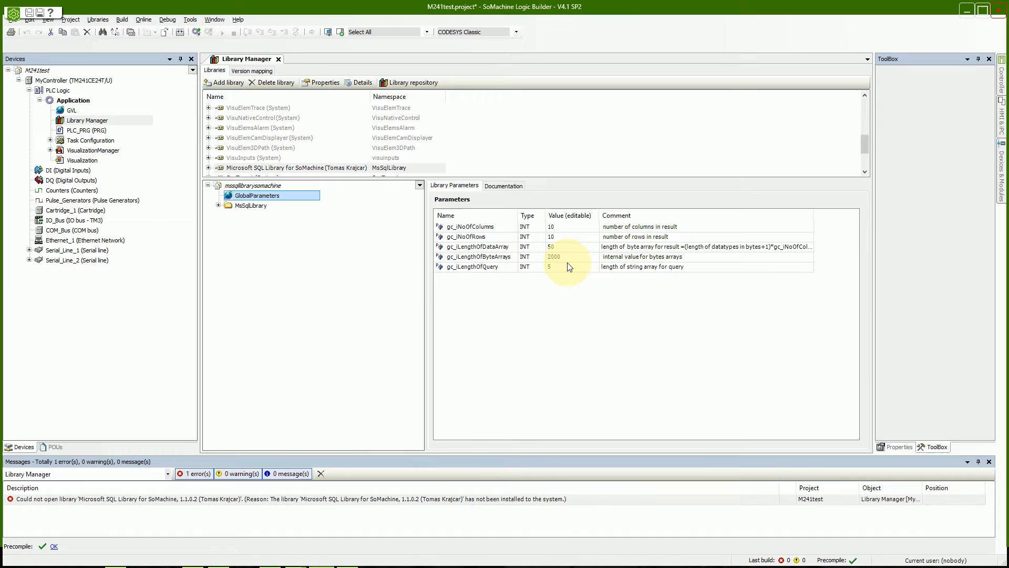
mouse_move(565, 273)
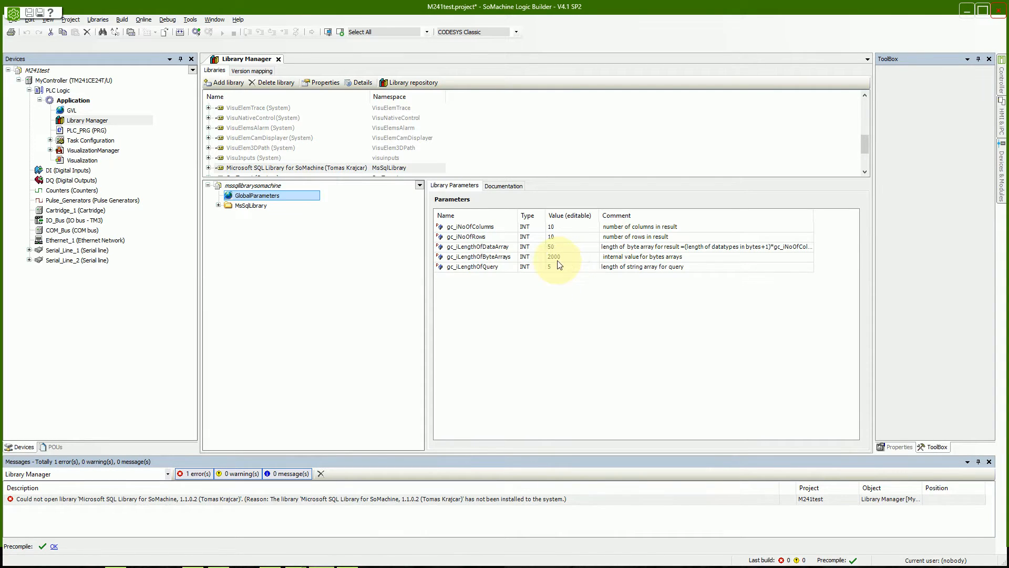
Expand MsSqlLibrary Function Blocks and view fbMsSQL's inputs, outputs and graphical block.
click(218, 205)
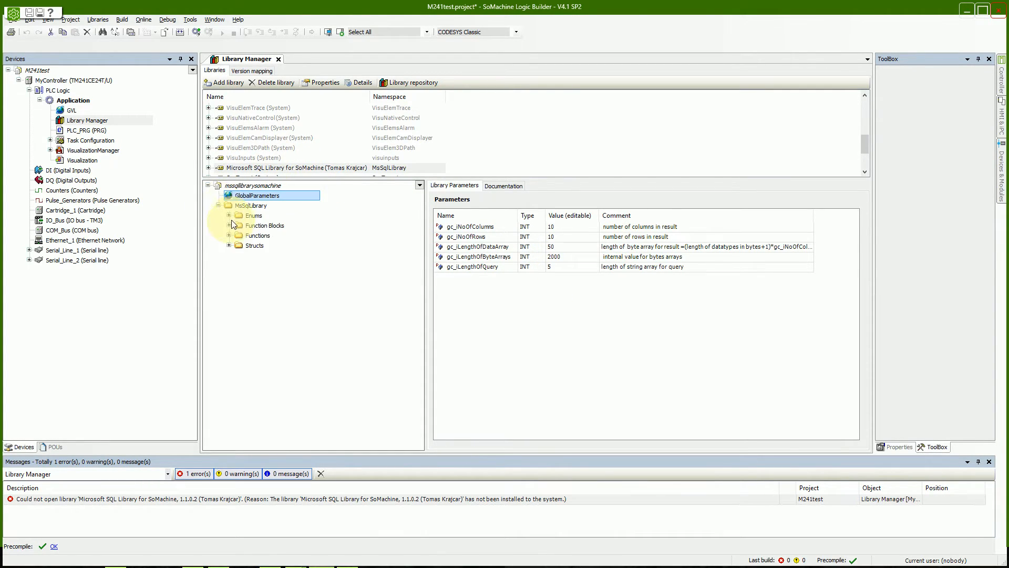
click(267, 235)
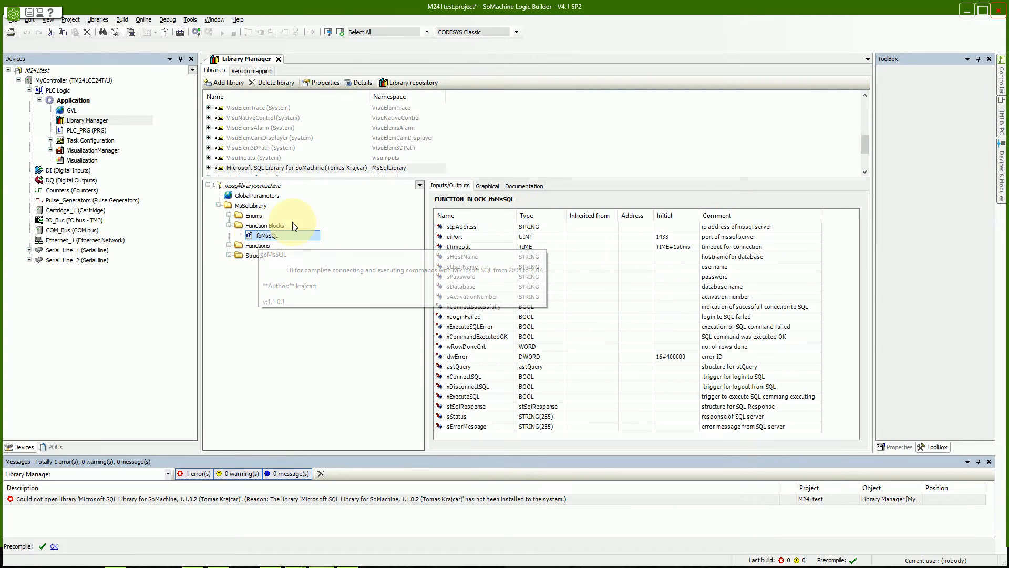
mouse_move(608, 291)
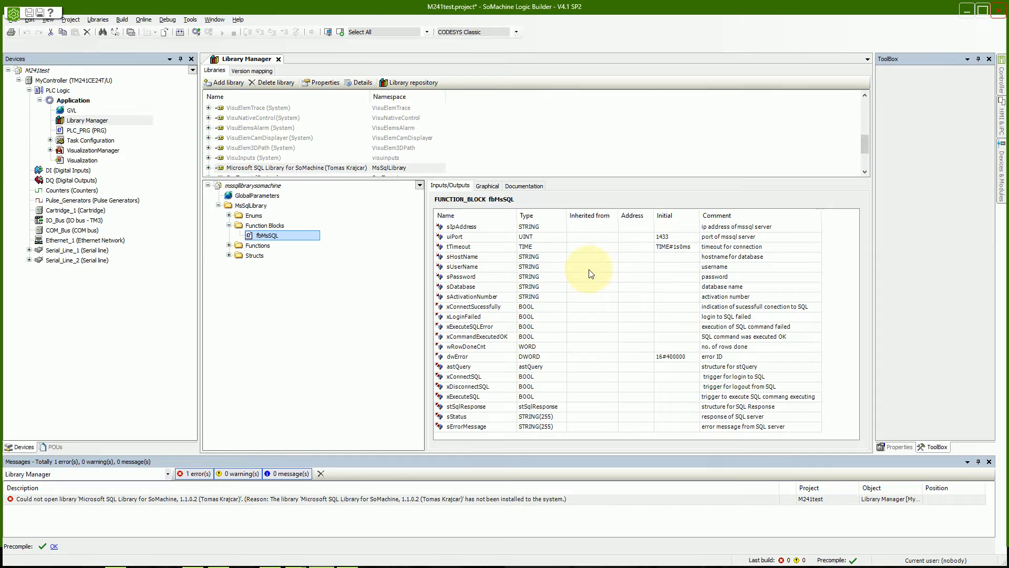
click(488, 185)
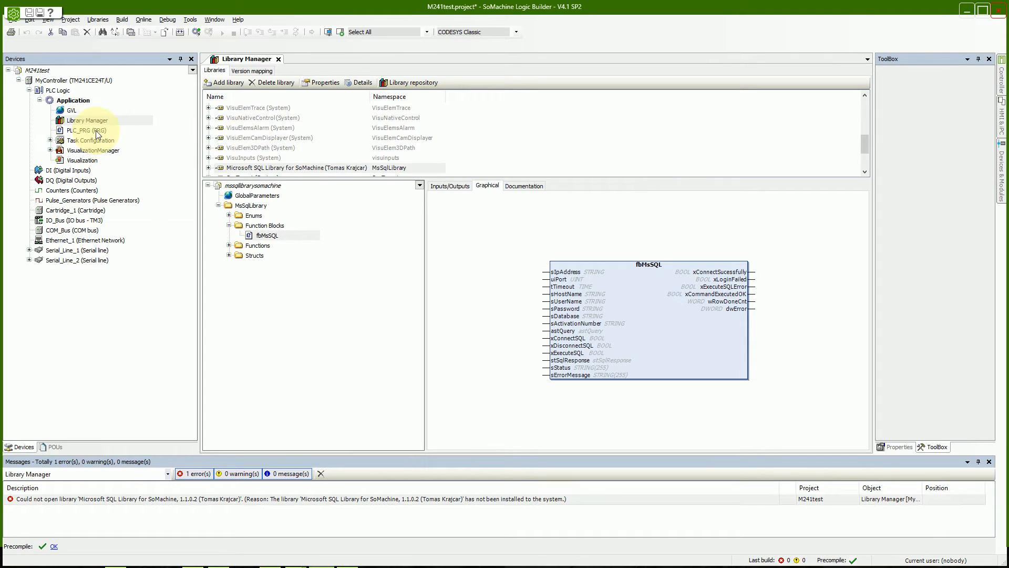
click(84, 130)
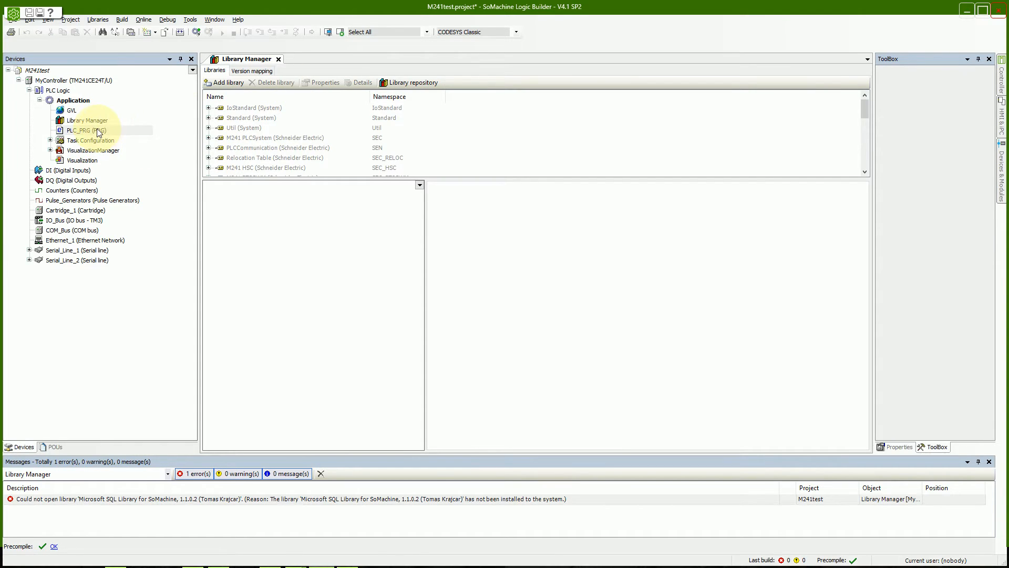
Open PLC_PRG in the FBD editor and scroll through the fbMsSQL_0 network.
double_click(70, 130)
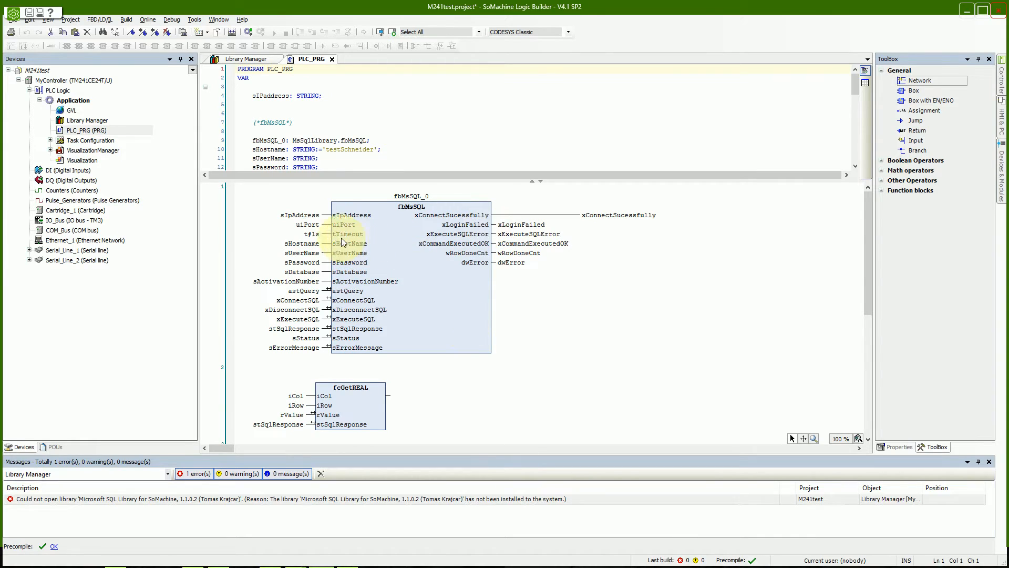
scroll(down, 3)
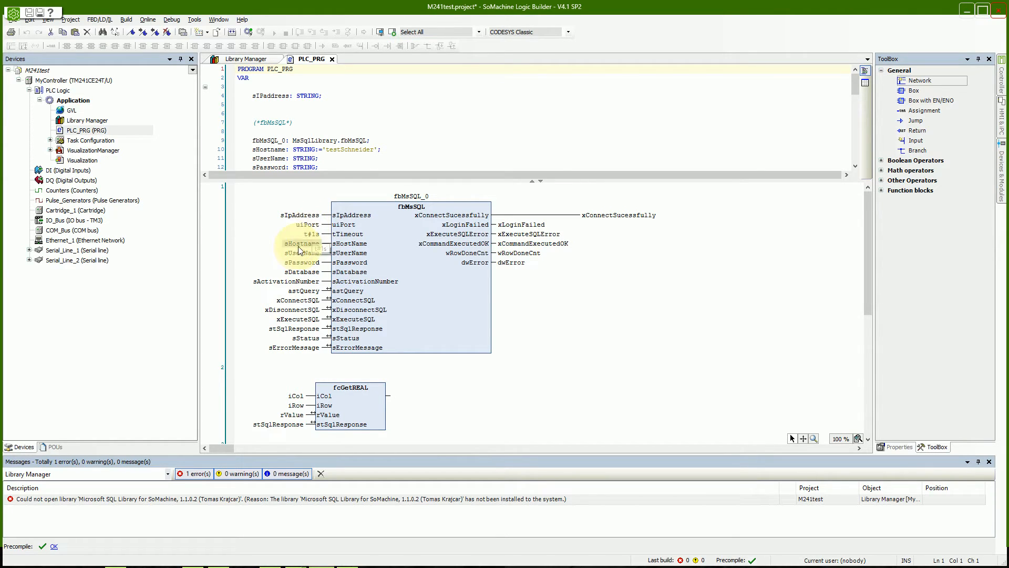
mouse_move(302, 248)
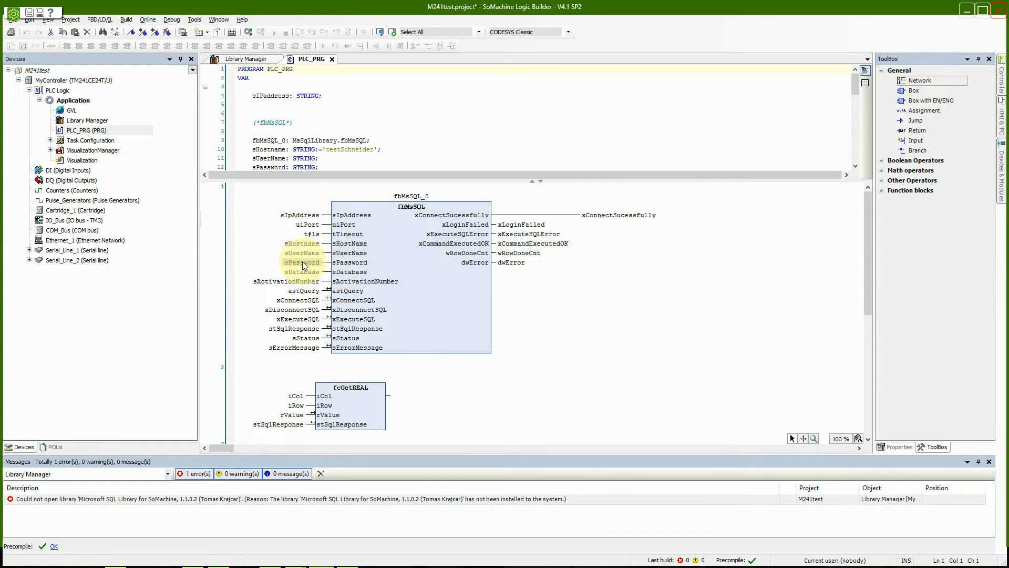
mouse_move(302, 272)
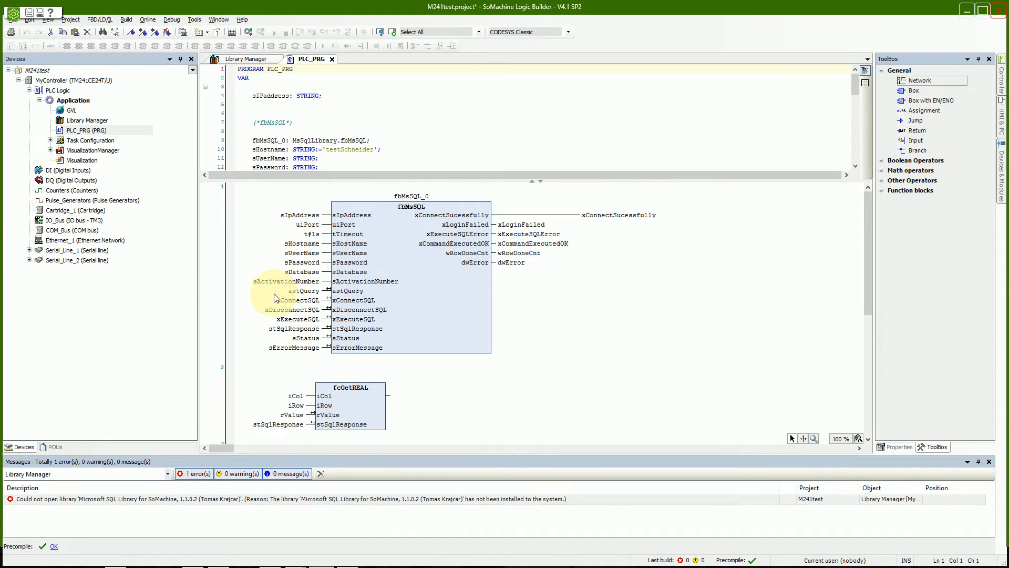
click(303, 291)
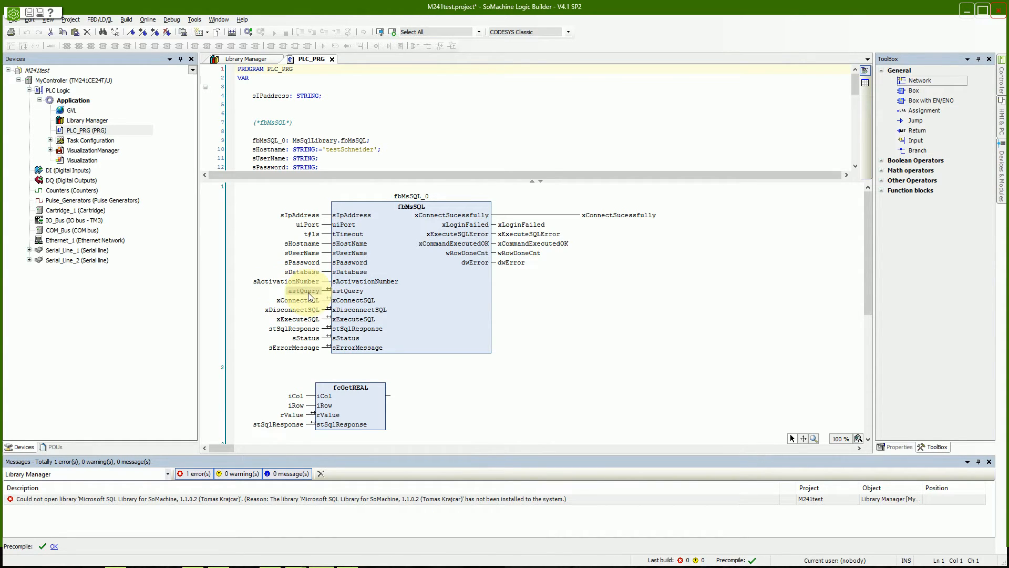
mouse_move(308, 295)
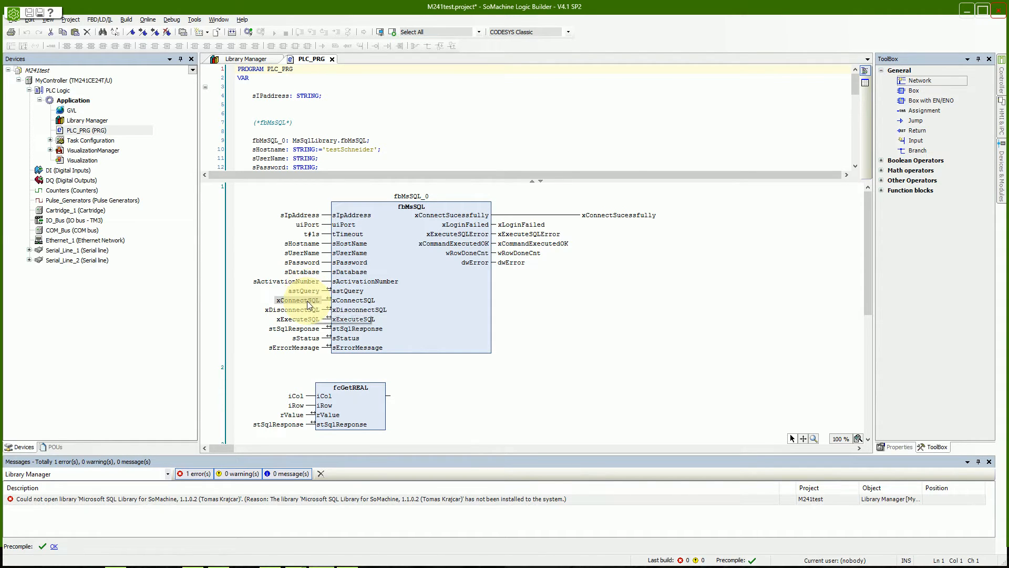
mouse_move(308, 319)
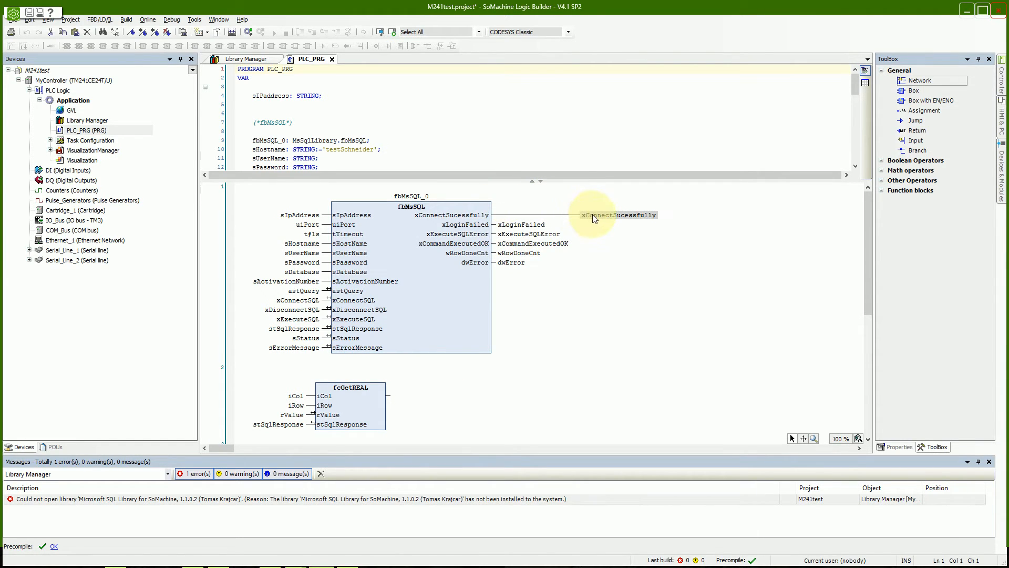
mouse_move(615, 222)
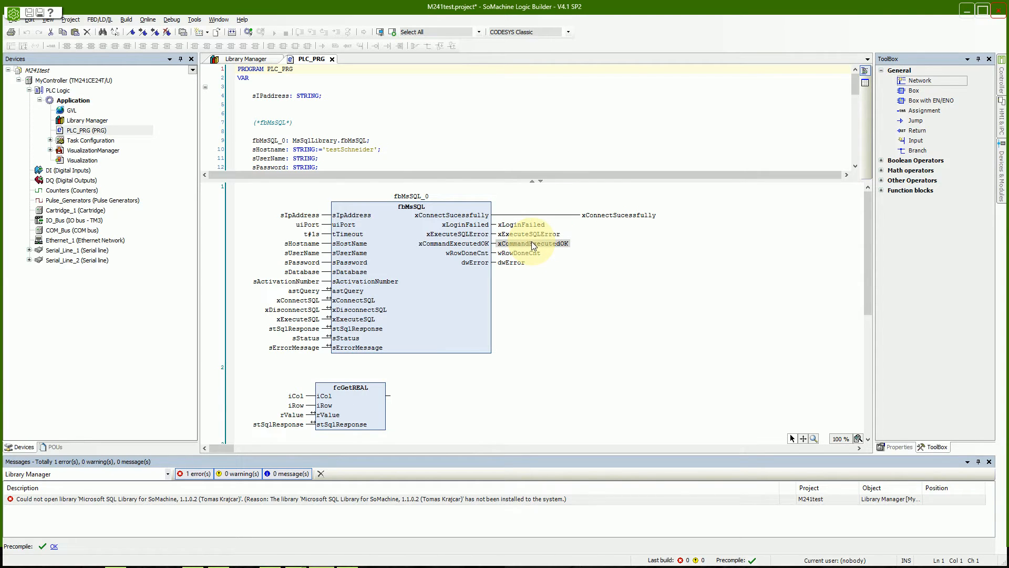
mouse_move(528, 257)
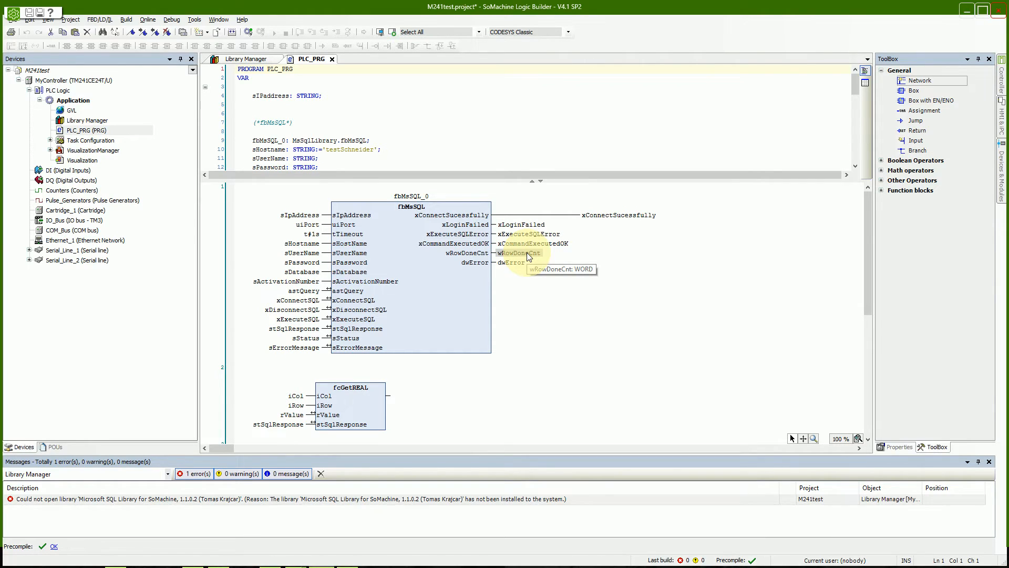
mouse_move(518, 271)
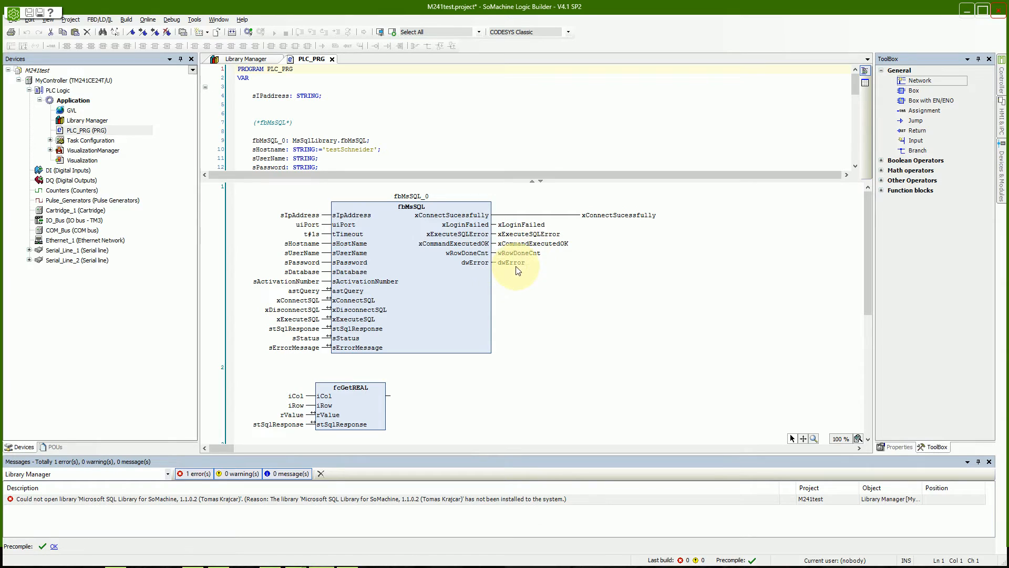
mouse_move(512, 269)
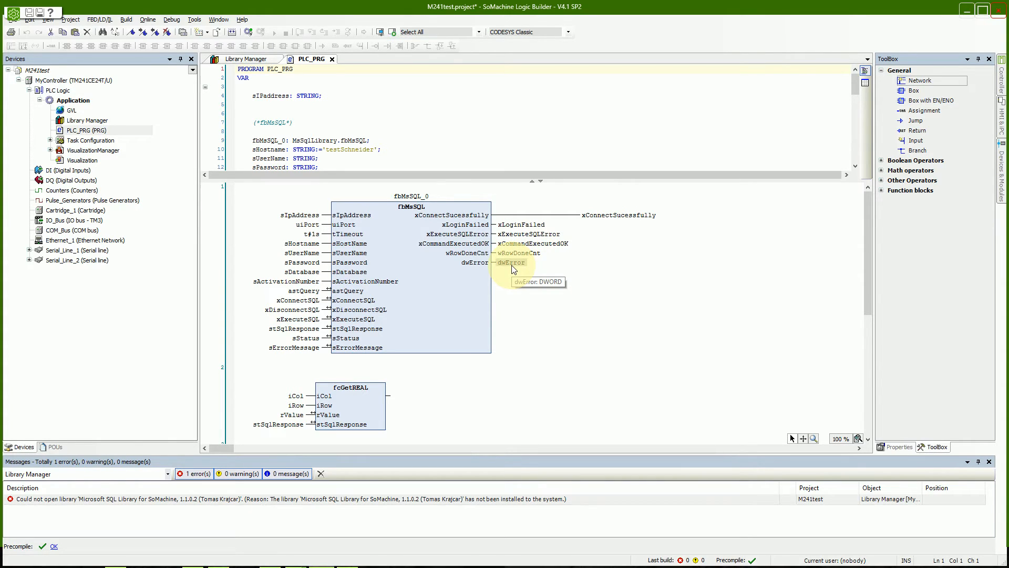
mouse_move(519, 264)
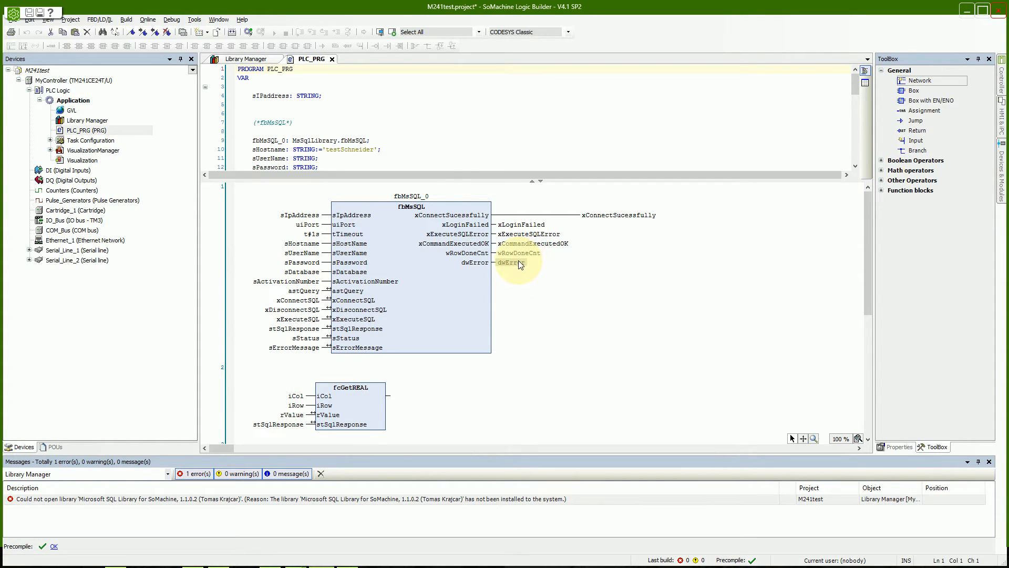
mouse_move(519, 264)
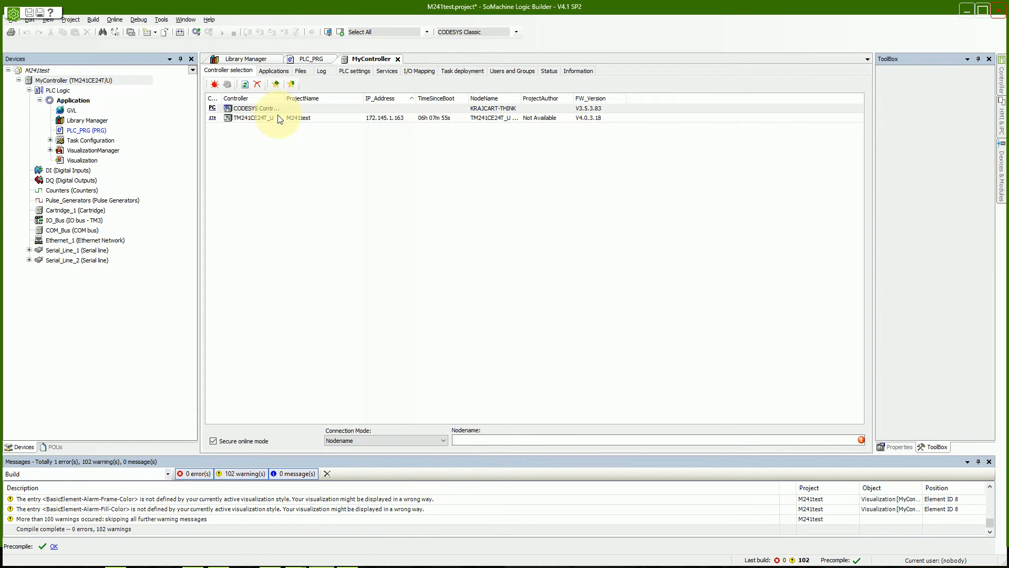
Target TM241CE24T_U, log in replacing the running application, and acknowledge the post-configuration warning.
click(279, 117)
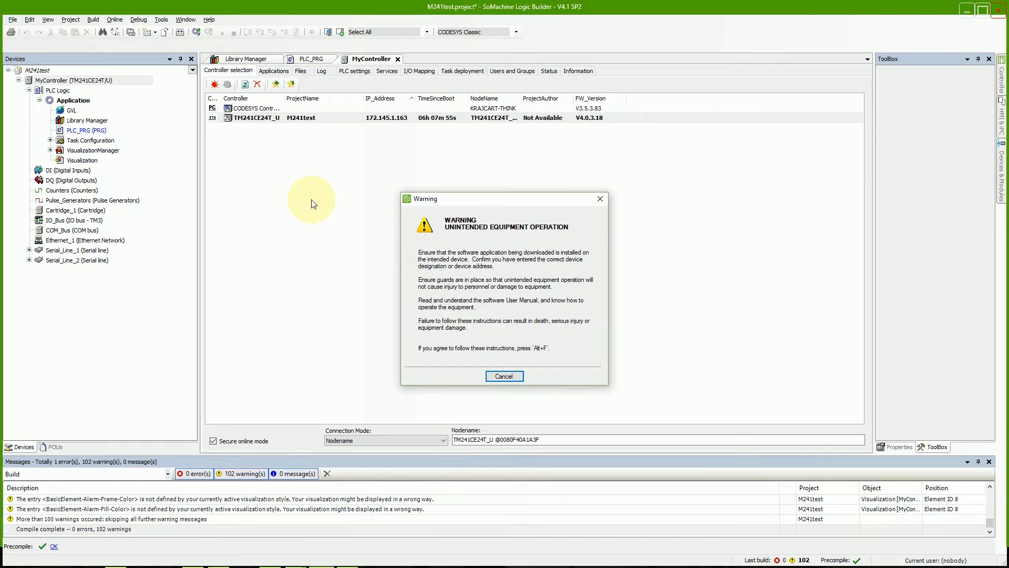
mouse_move(544, 350)
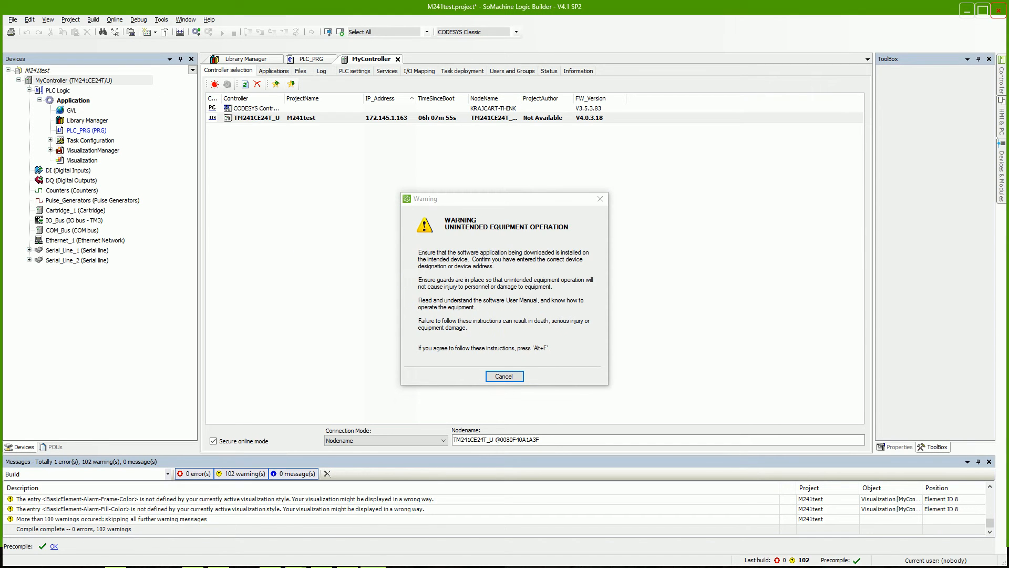
mouse_move(297, 5)
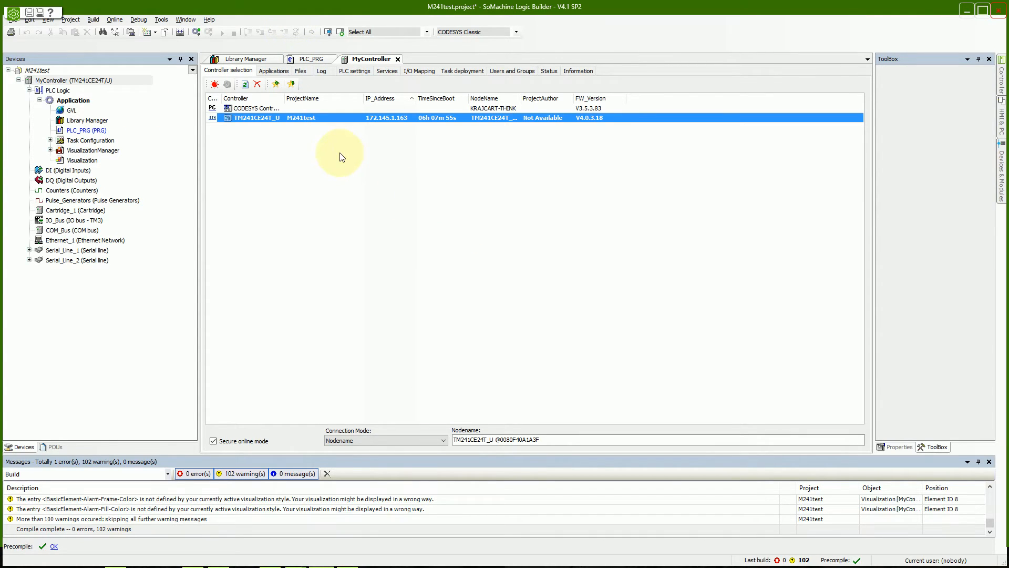
click(200, 84)
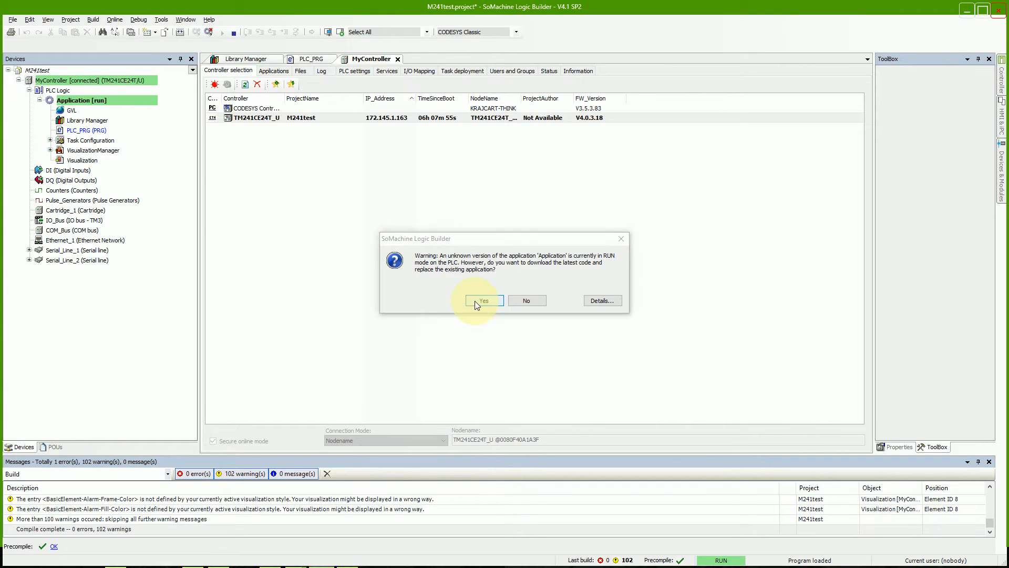
click(483, 300)
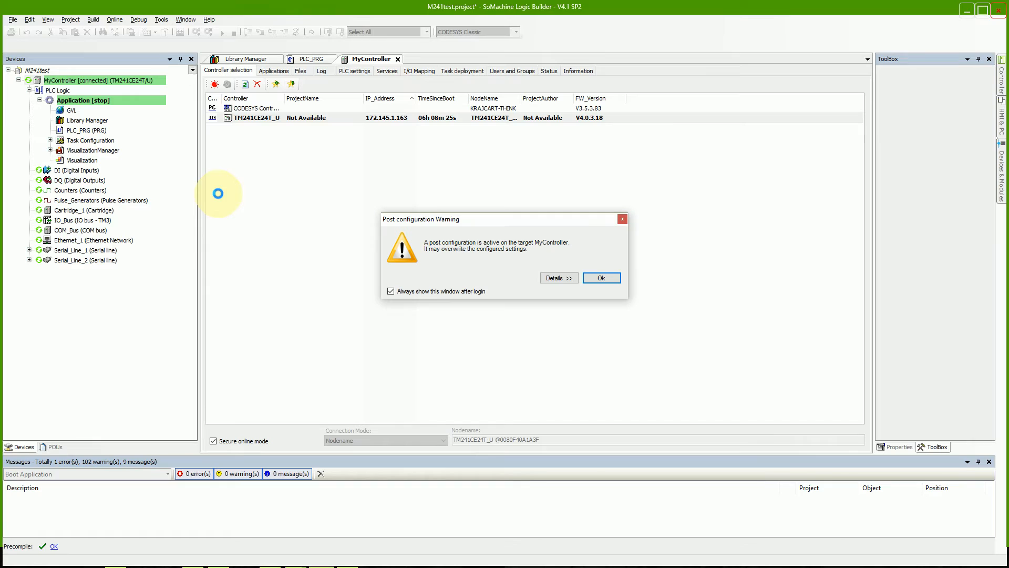
click(601, 277)
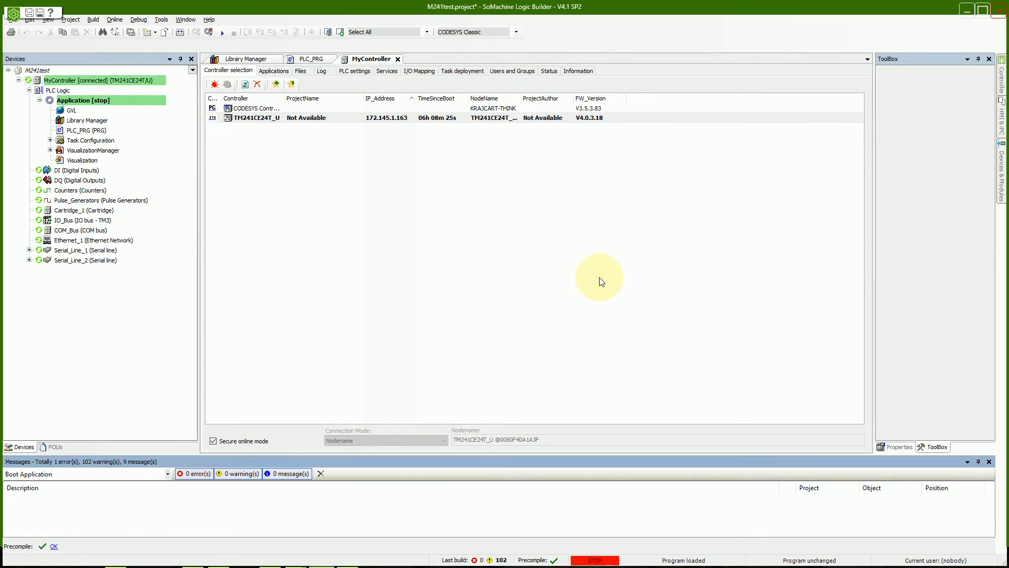
mouse_move(219, 33)
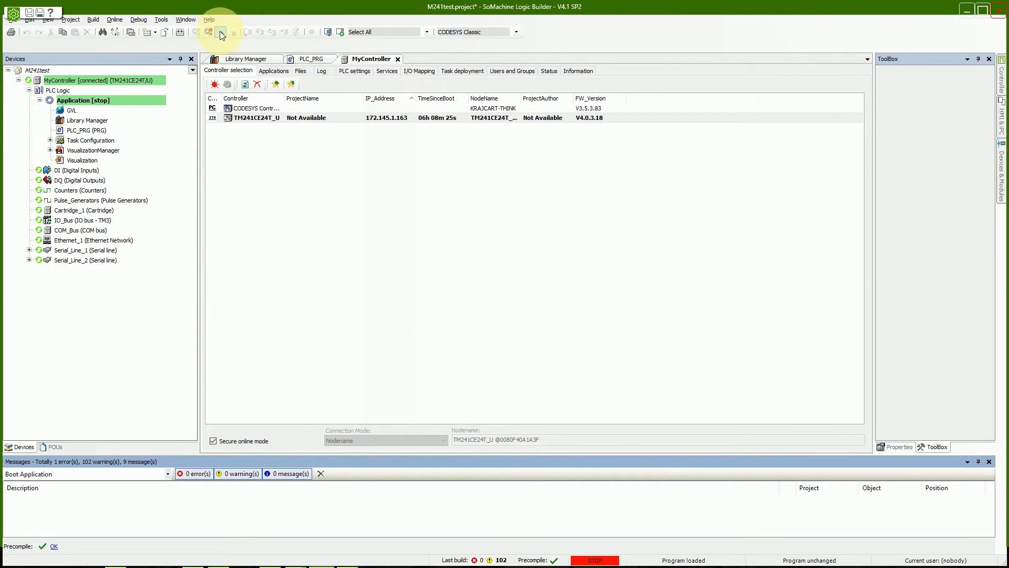
Start the application with confirmation and switch to the PLC_PRG tab's live values.
click(220, 32)
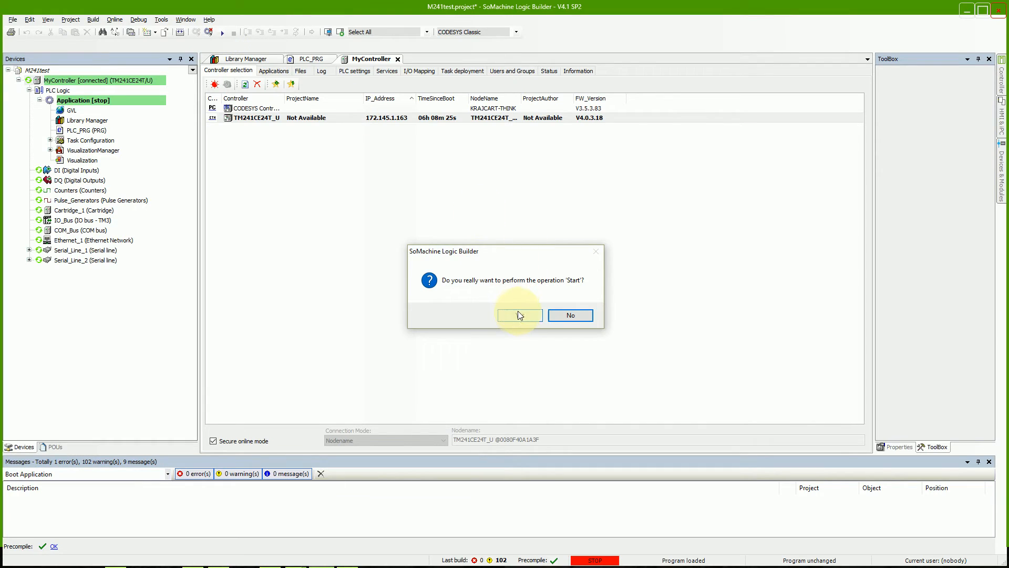
click(520, 315)
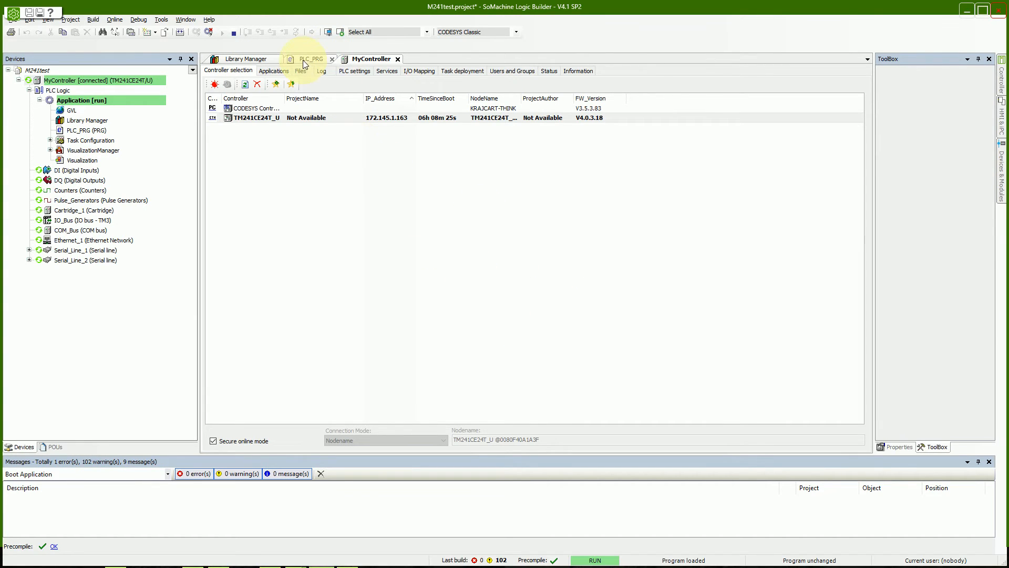
click(311, 58)
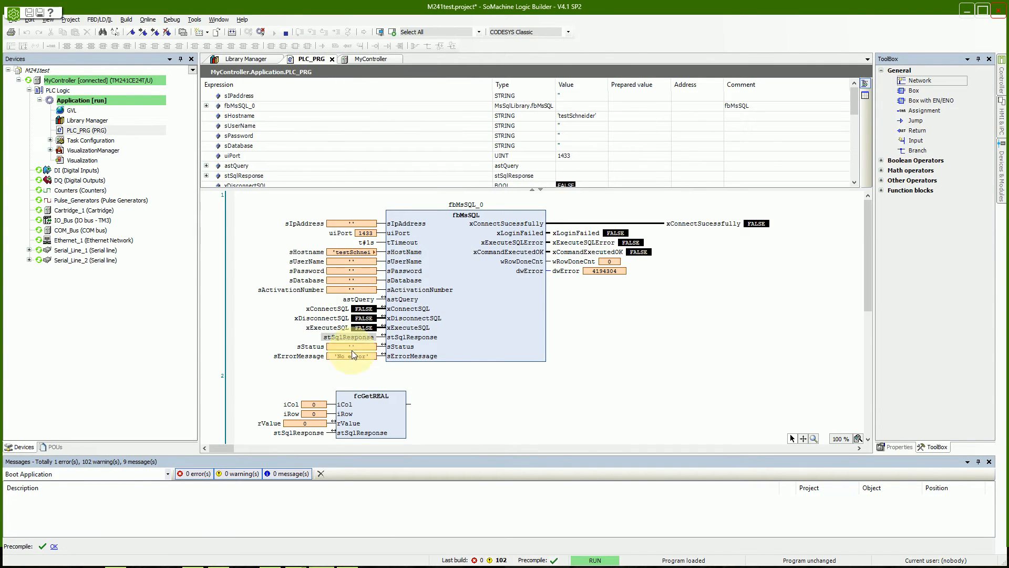
mouse_move(149, 140)
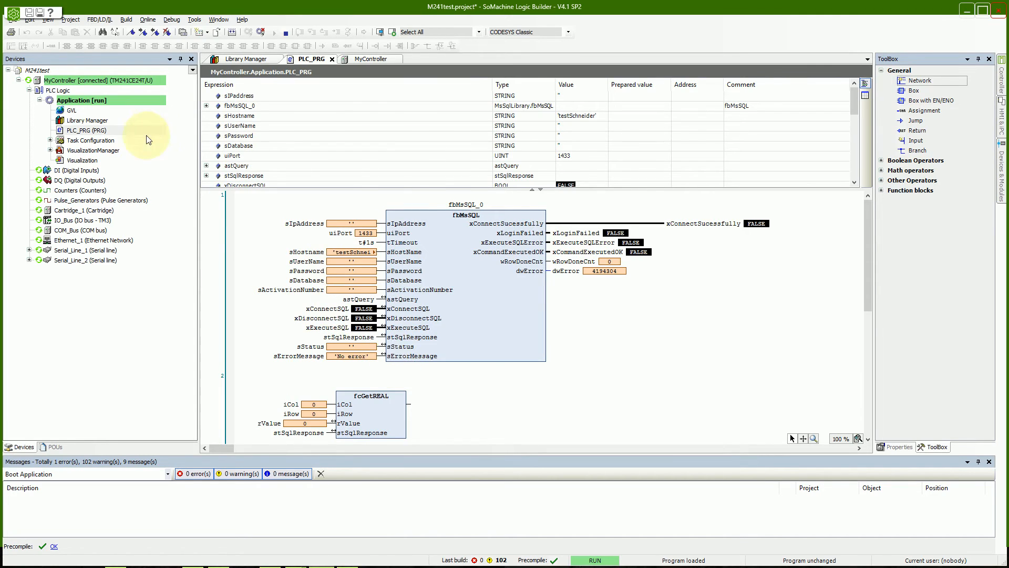
Open the Visualization screen and enter server address 81.2.244.183.
double_click(82, 159)
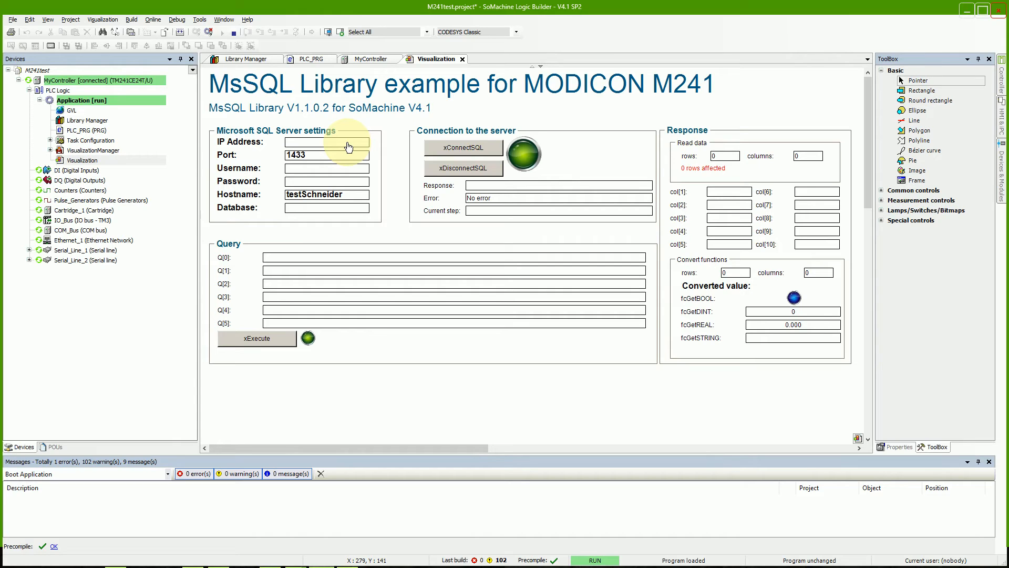
text(8)
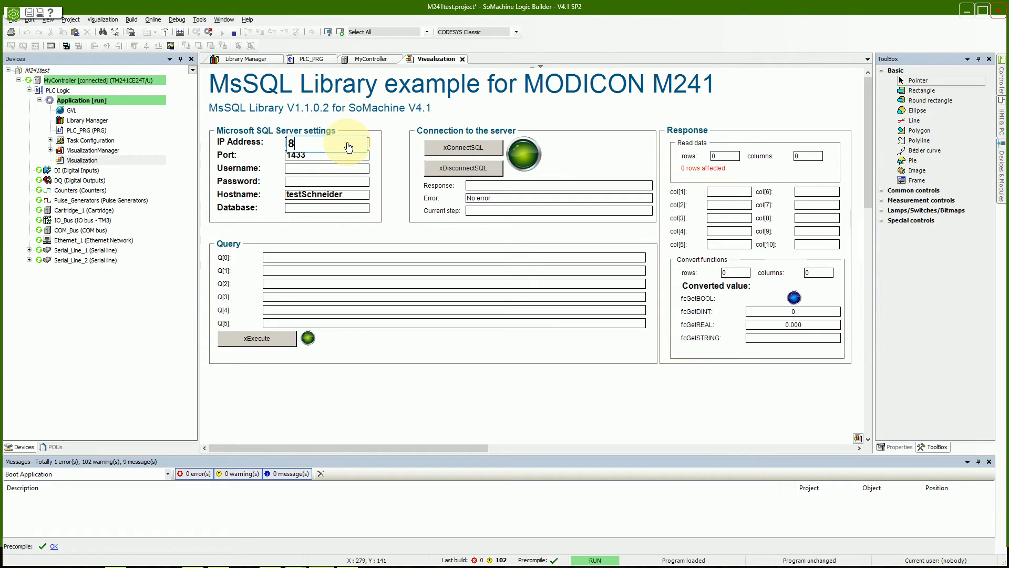
text(1.2.)
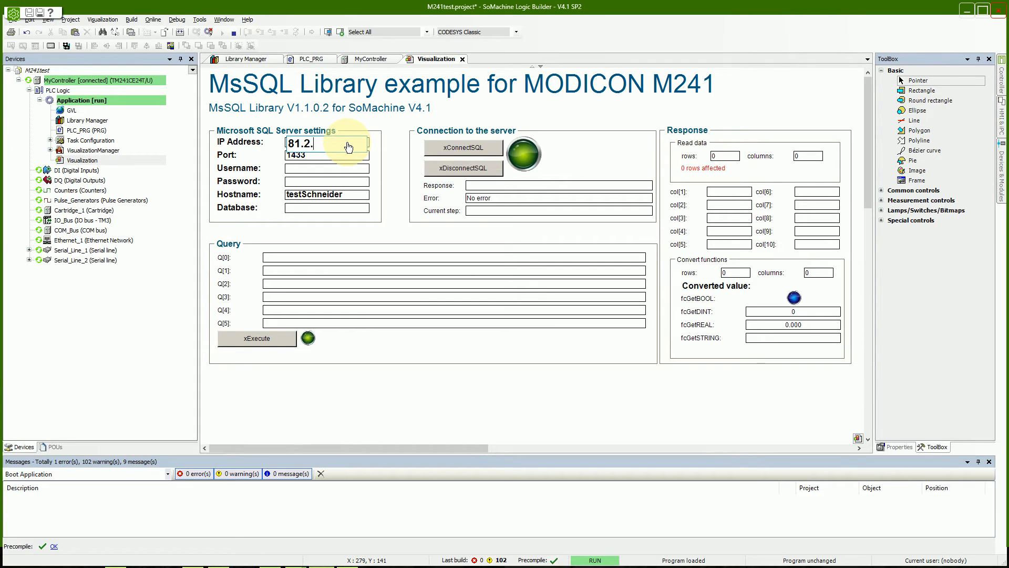
text(244.183)
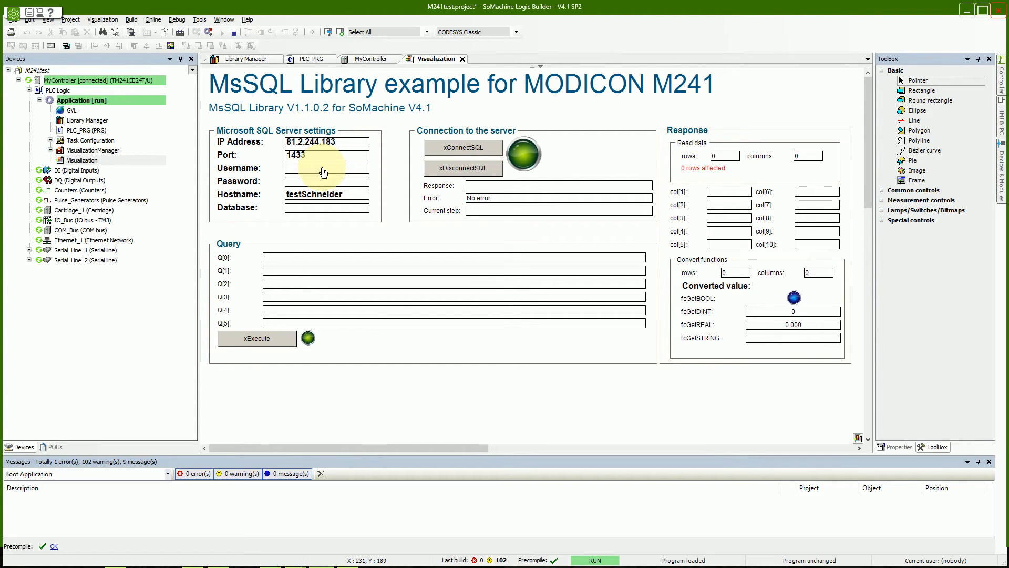
Enter the login username and password, and set the database to 'test'.
text(youtube)
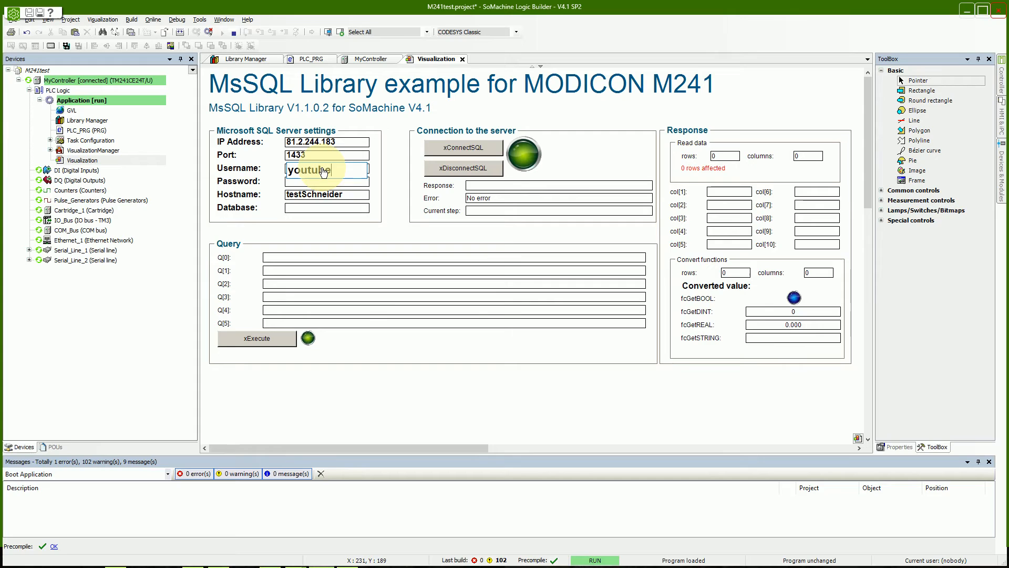
text(Video)
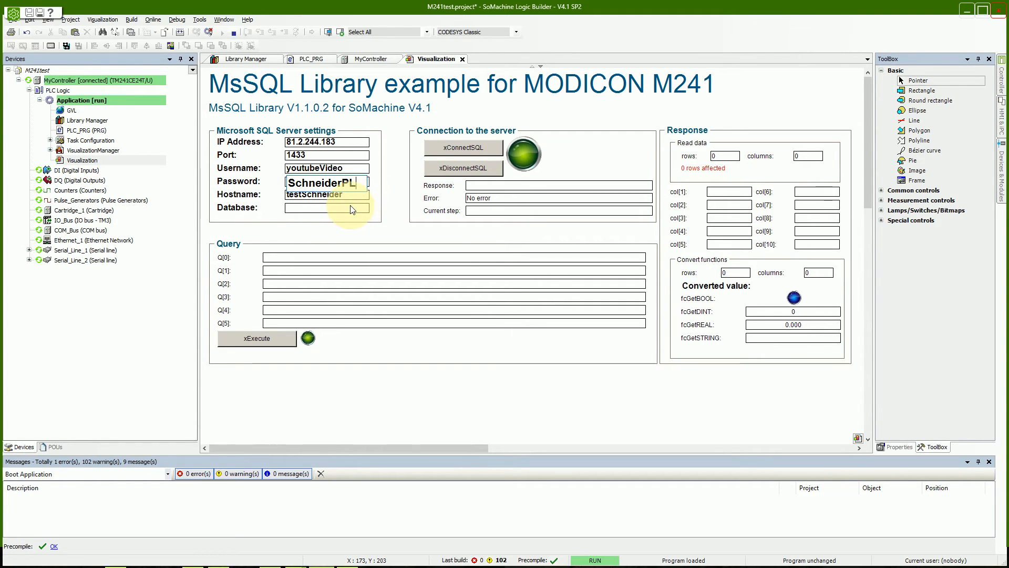
mouse_move(337, 194)
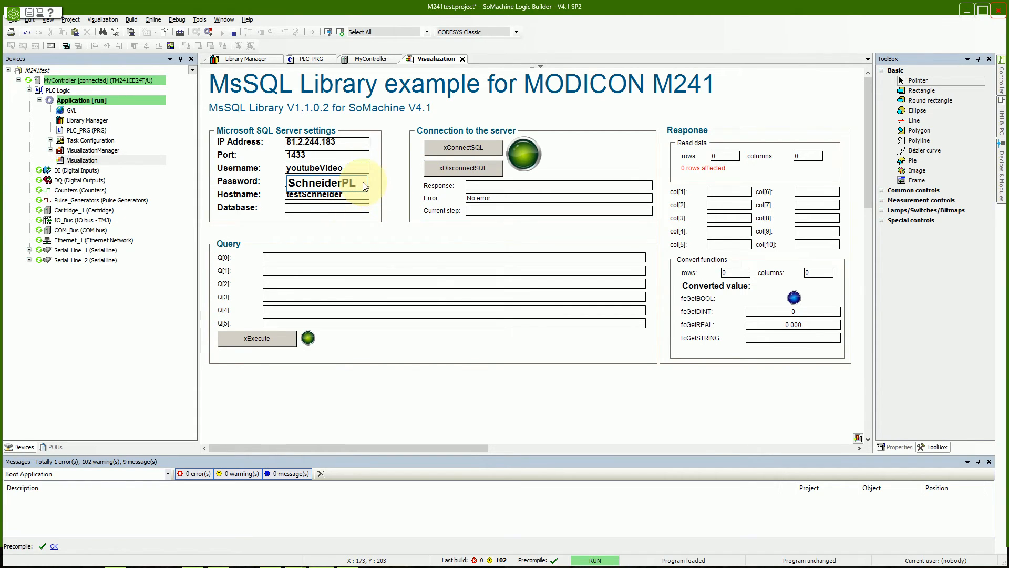
text(c)
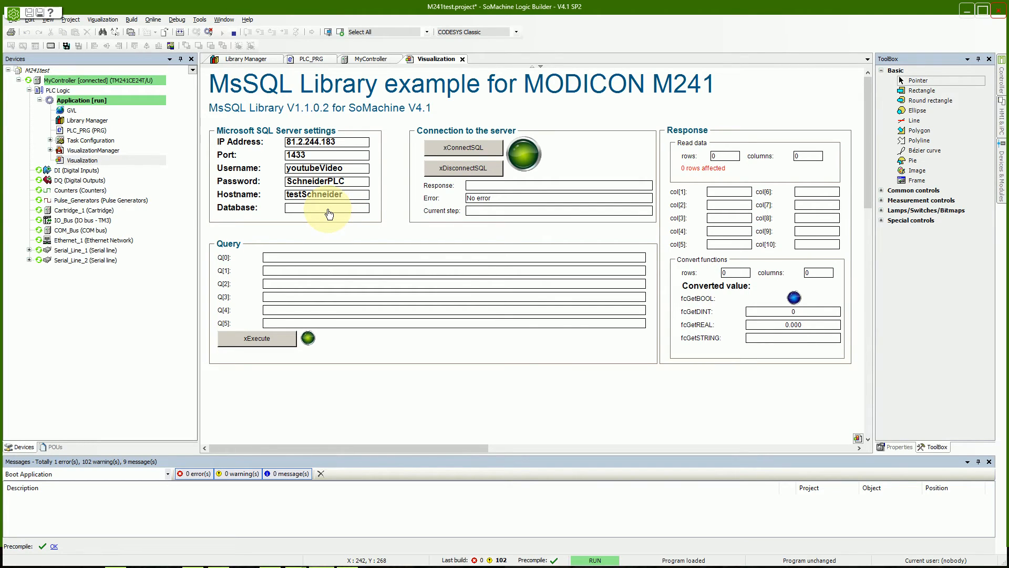
text(s)
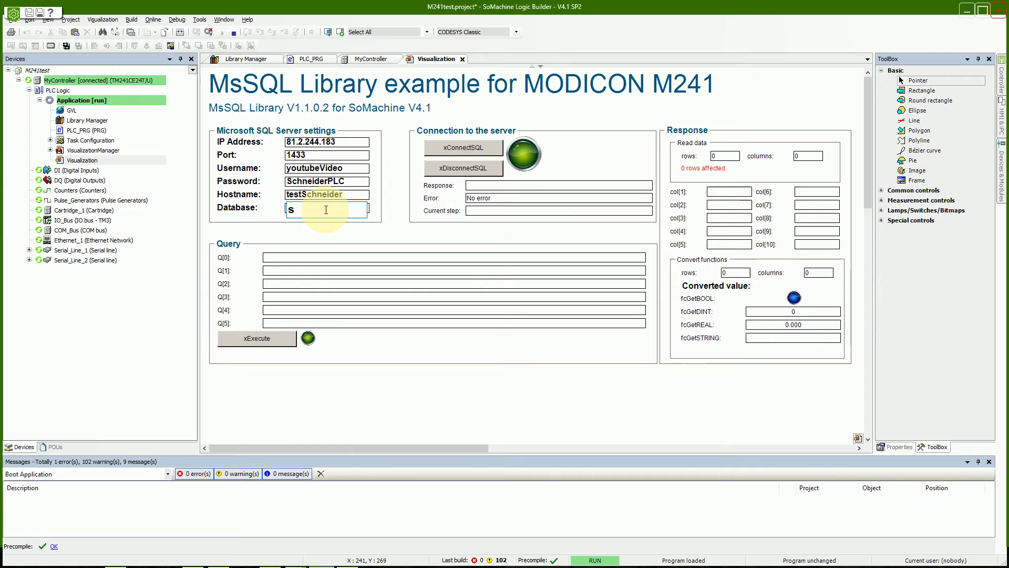
text(t)
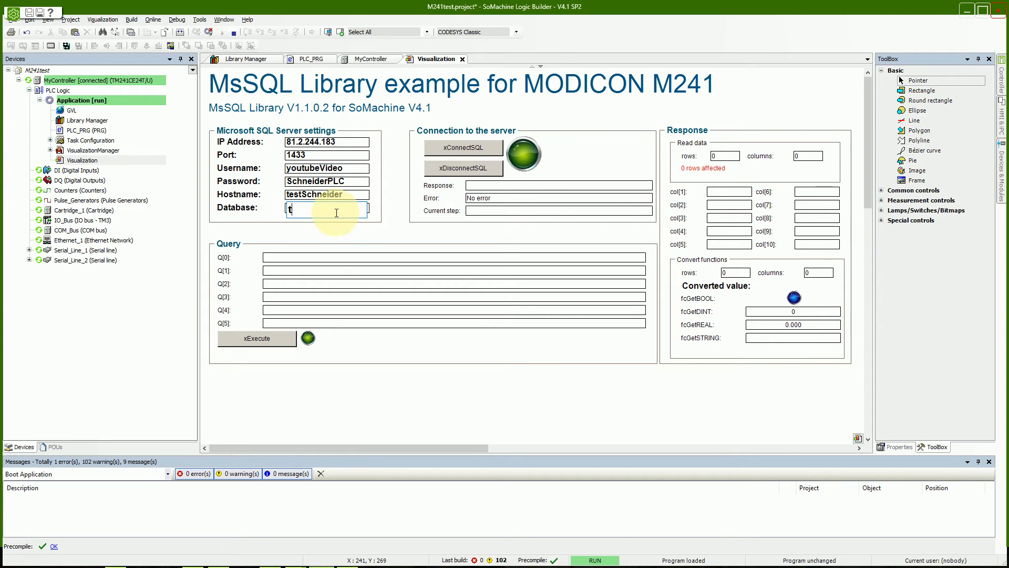
text(est)
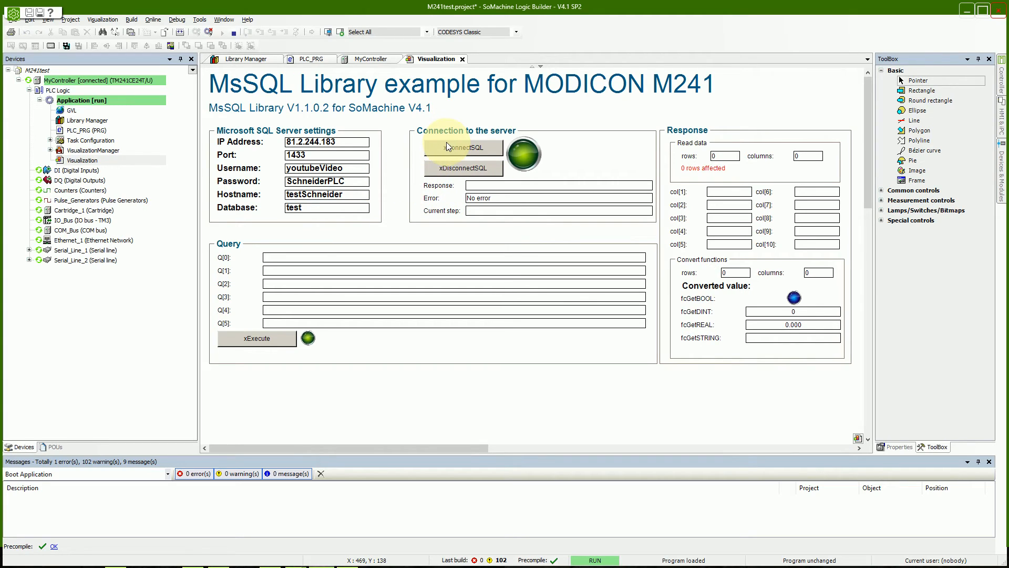
Press xConnectSQL to connect the visualization to the 'test' database.
click(463, 147)
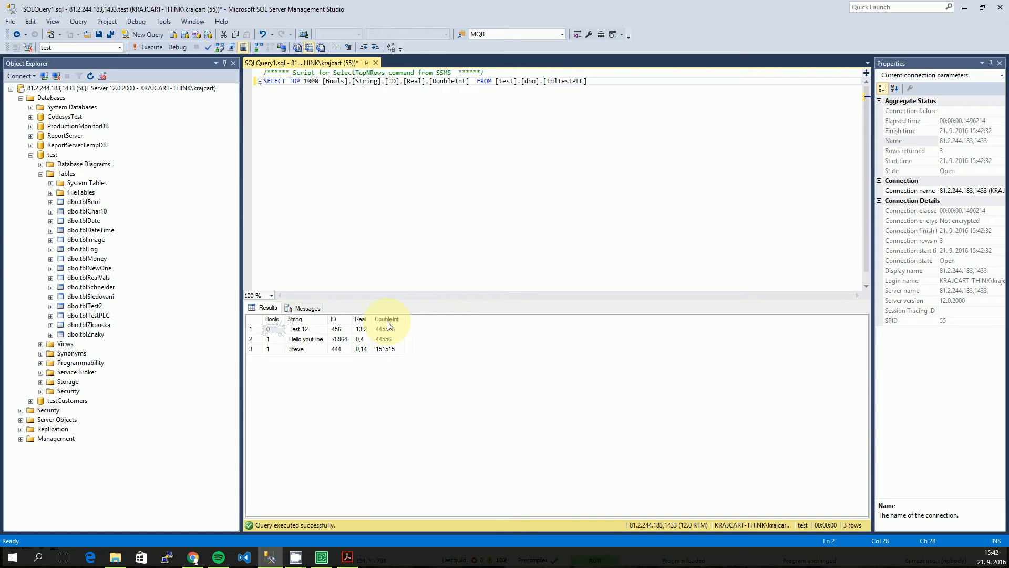
mouse_move(392, 323)
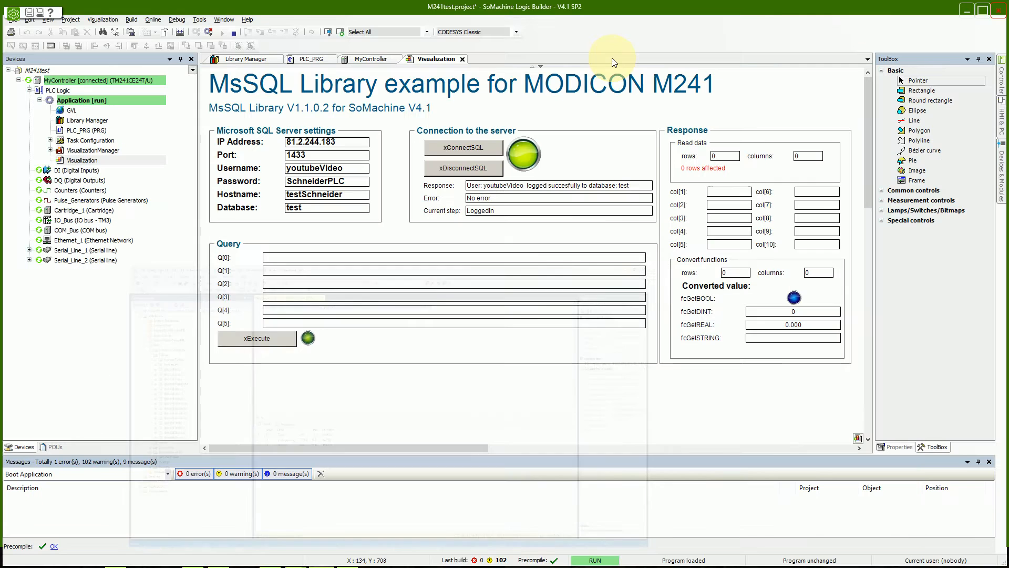
Enter a SELECT TOP 1000 query on tblTestPLC and execute it.
click(307, 258)
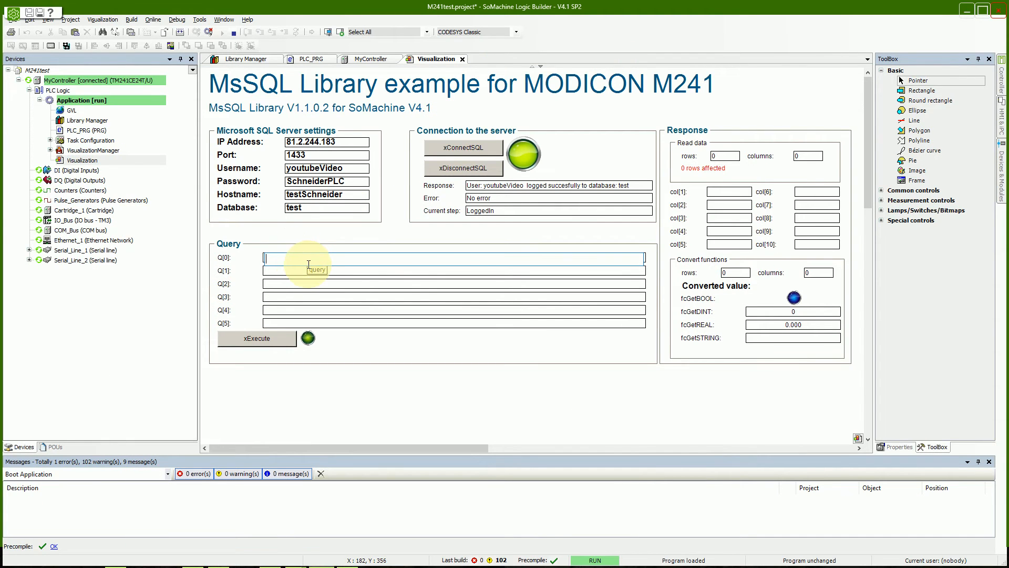
text(SELECT TOP 1000 [Bools],[String],[ID],[Real],[DoubleInt]  FROM [test].[dbo].[tblTestPLC])
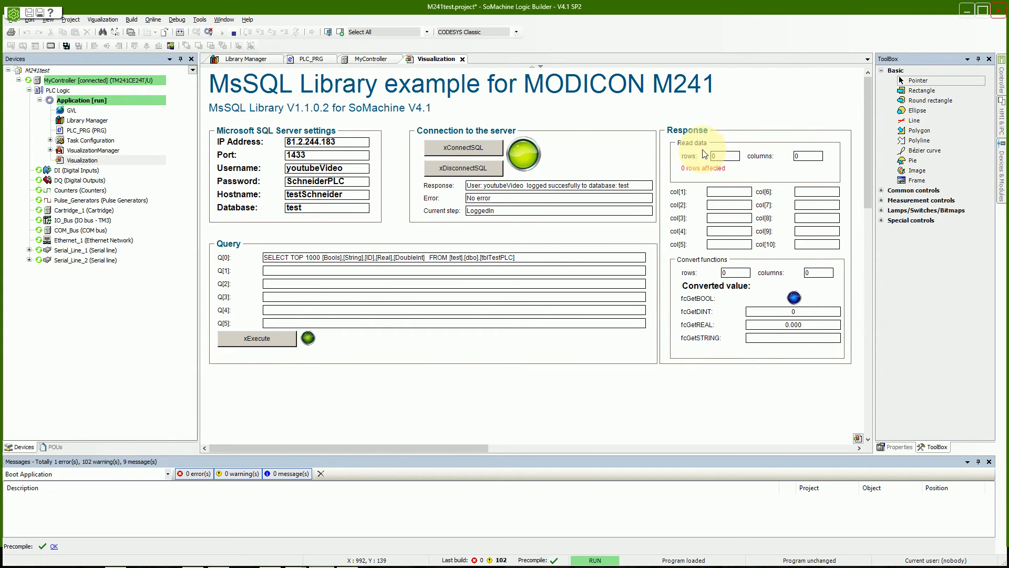
mouse_move(720, 159)
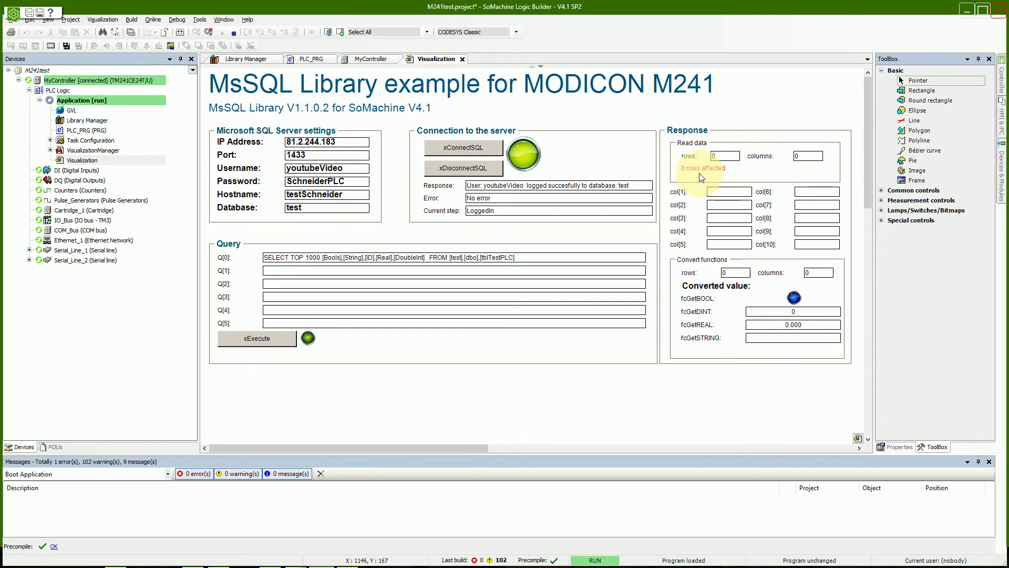
mouse_move(261, 303)
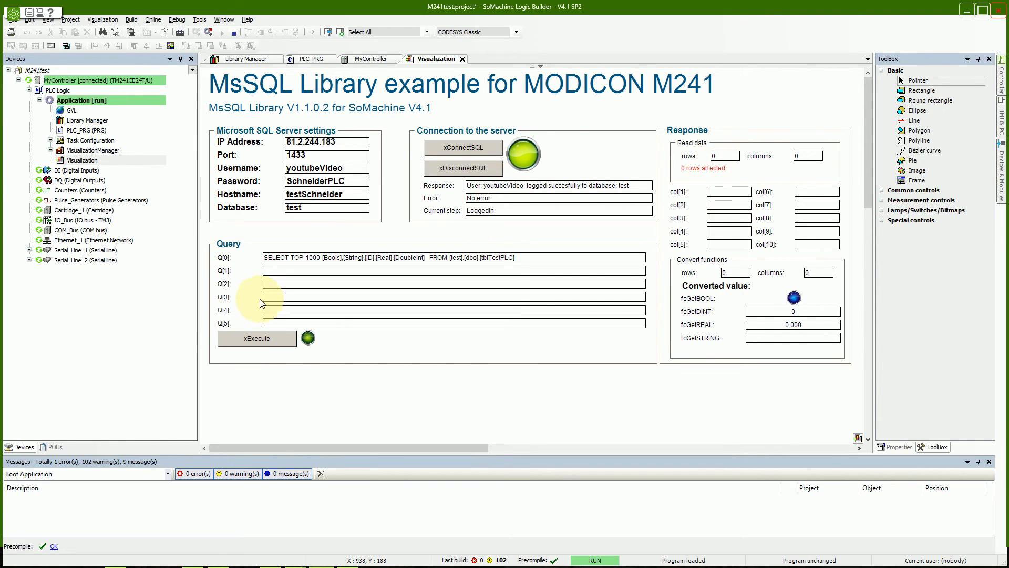
click(256, 338)
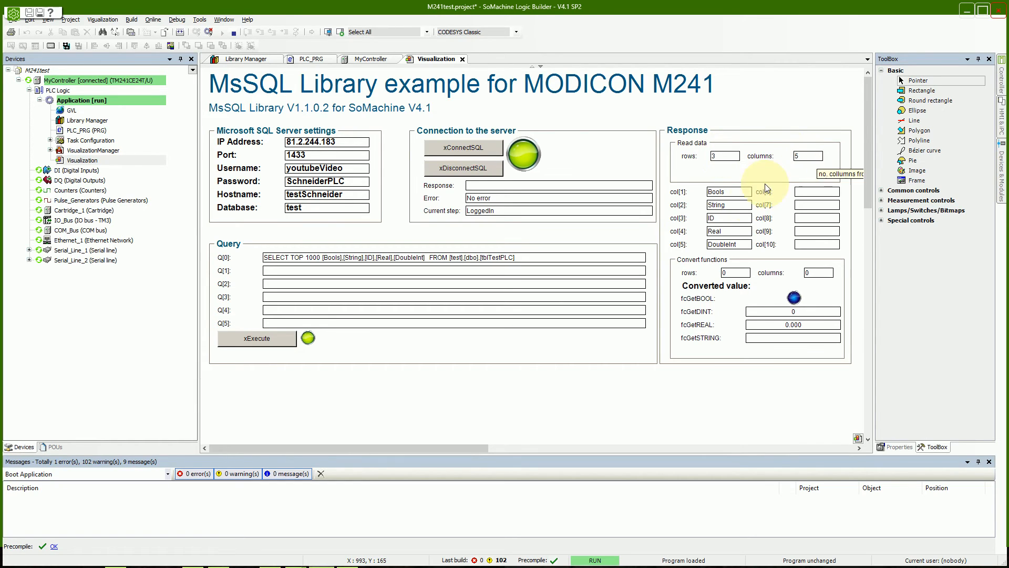
mouse_move(736, 200)
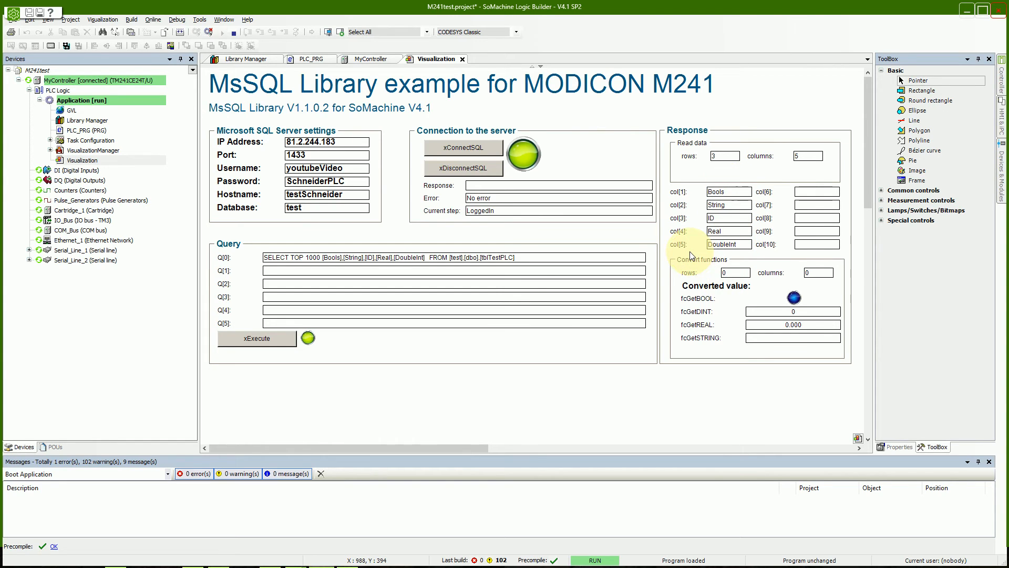
mouse_move(764, 202)
text(2)
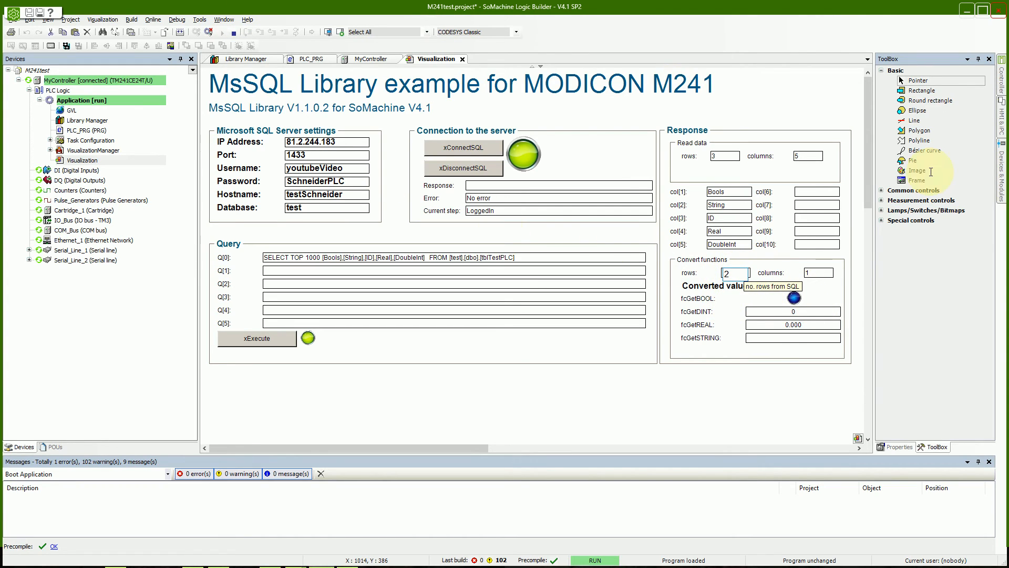
mouse_move(776, 287)
text(2)
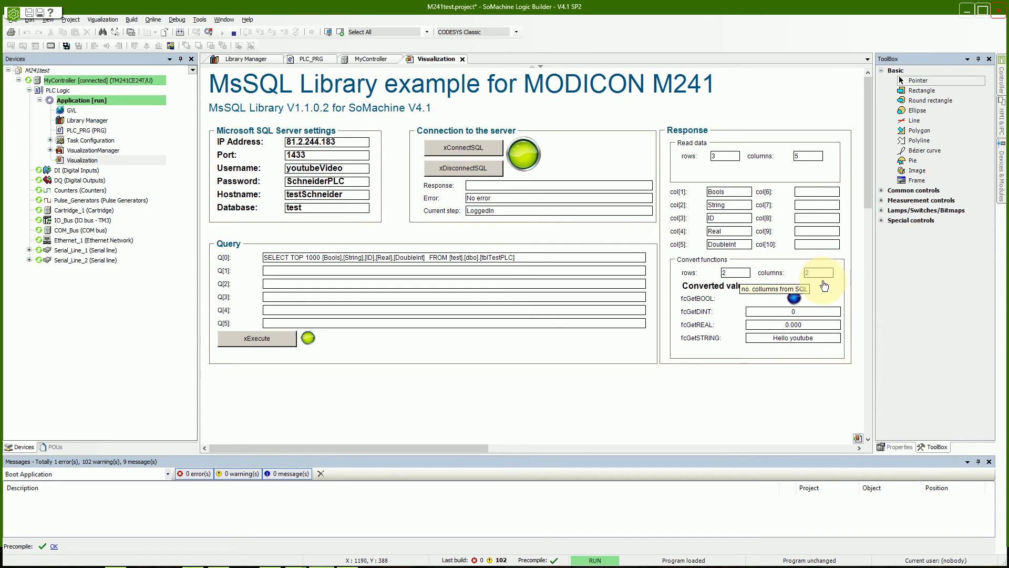
mouse_move(779, 340)
text(5)
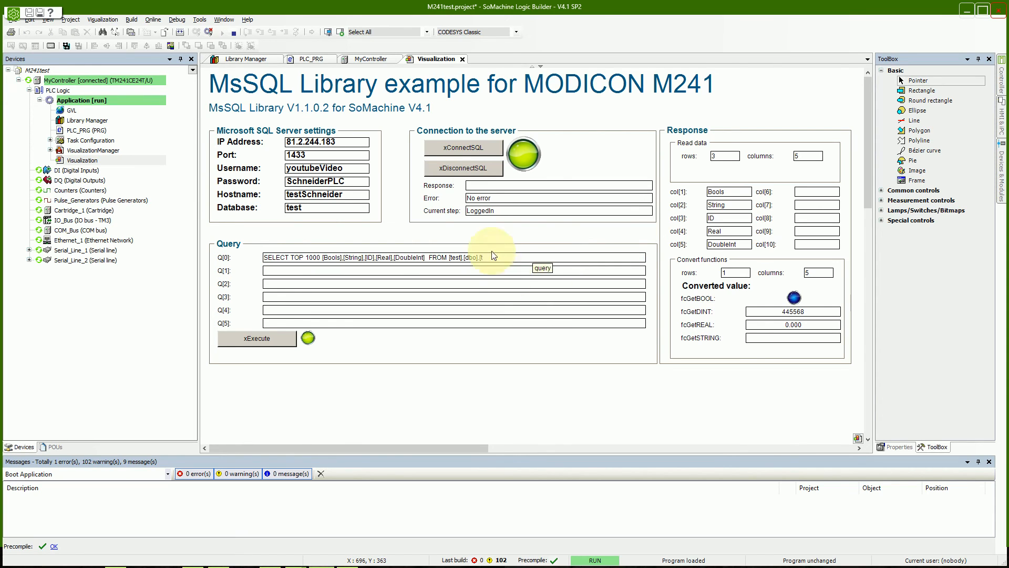
Execute the truncated query, producing an unclosed quotation mark error with 0 rows affected.
click(257, 338)
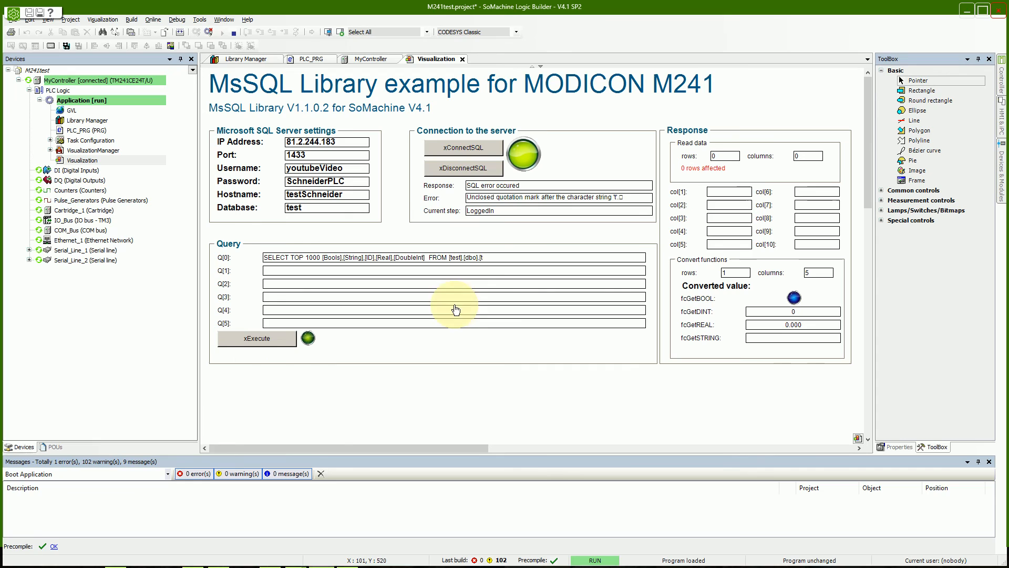
mouse_move(472, 189)
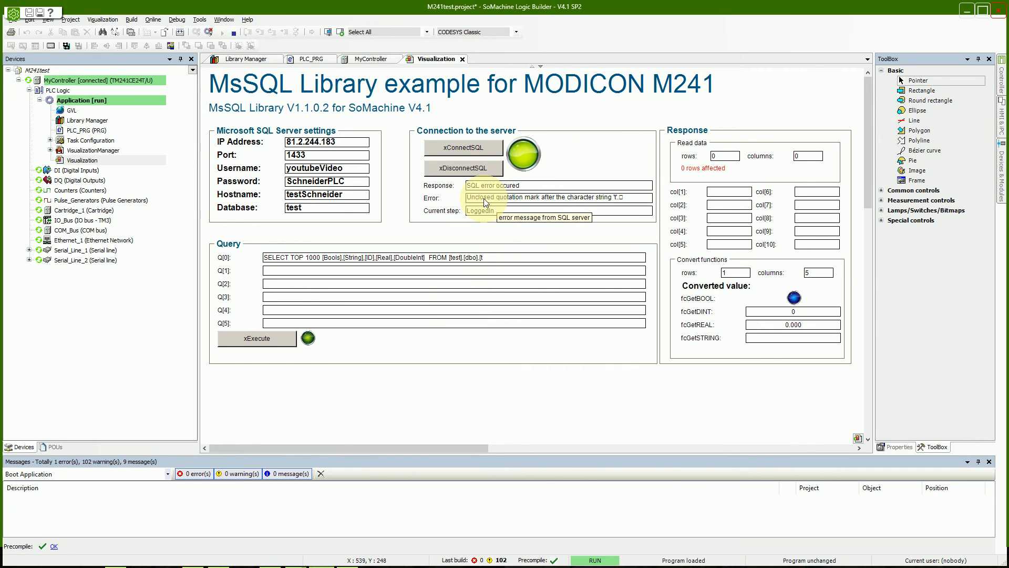
mouse_move(598, 201)
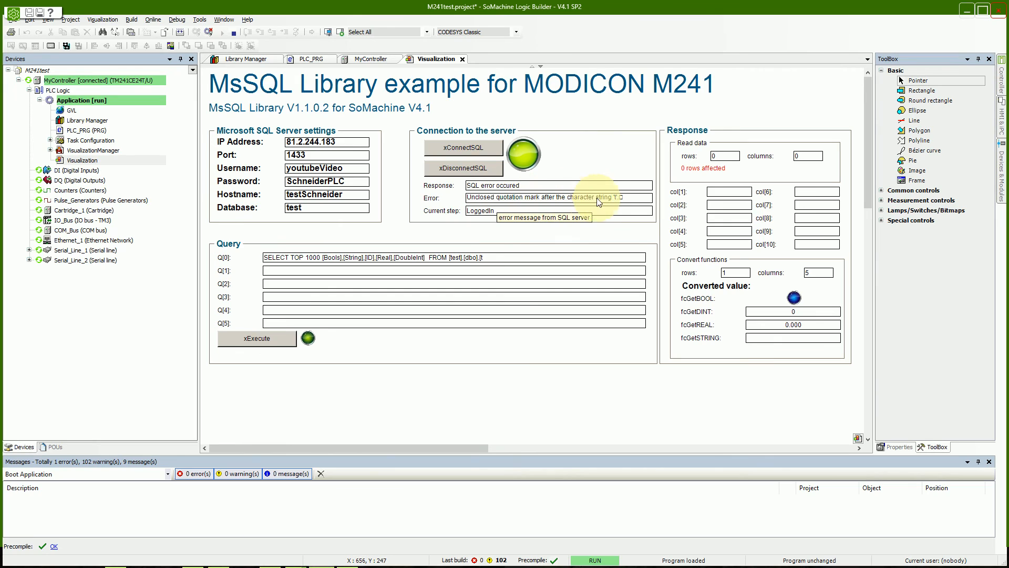
mouse_move(502, 257)
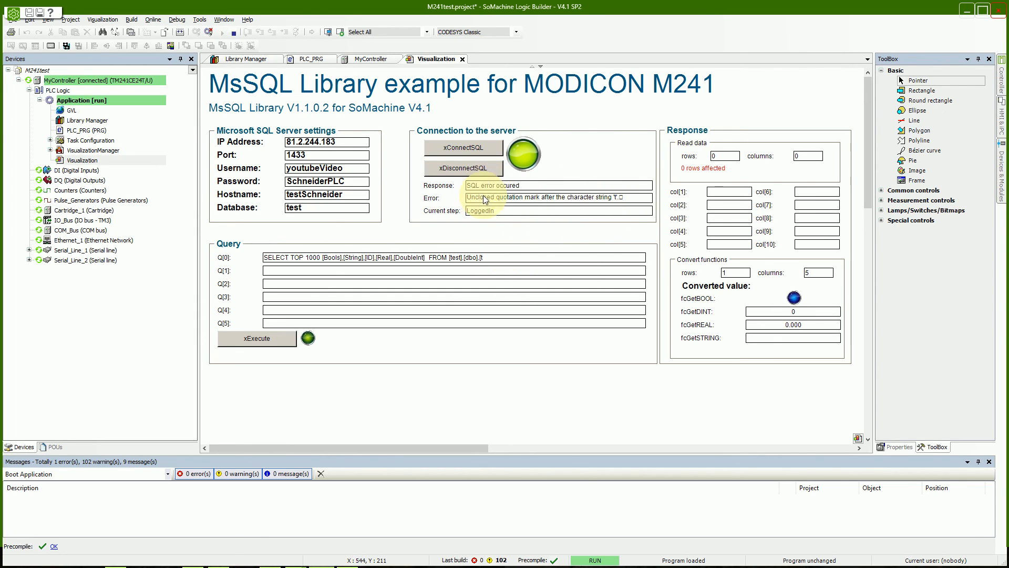
mouse_move(591, 200)
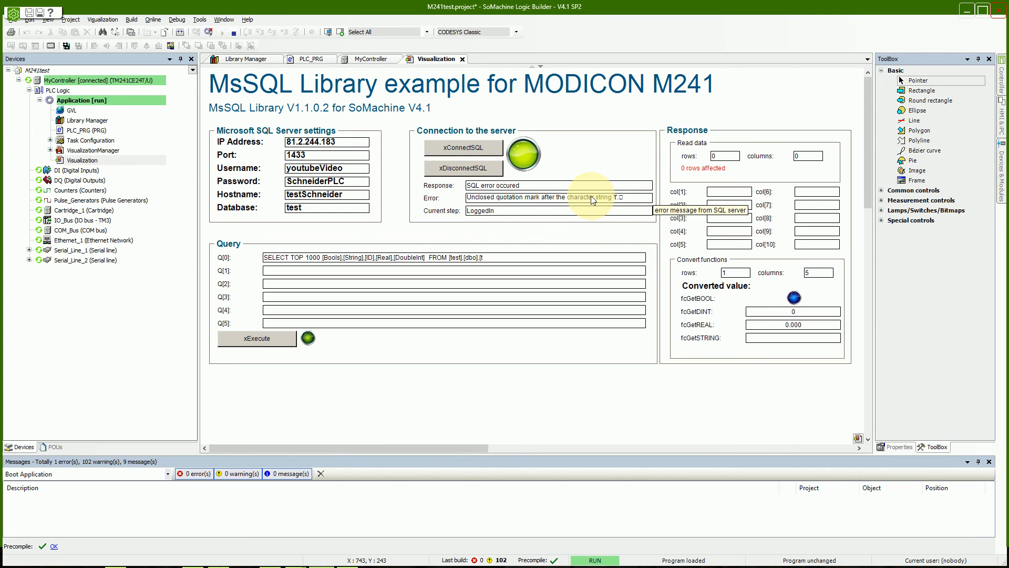
mouse_move(592, 200)
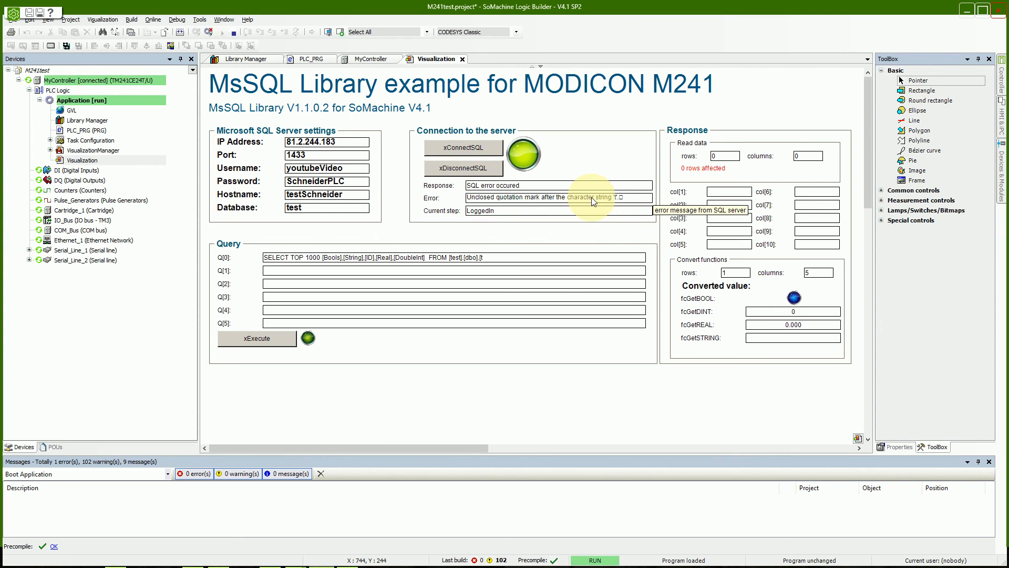
mouse_move(825, 212)
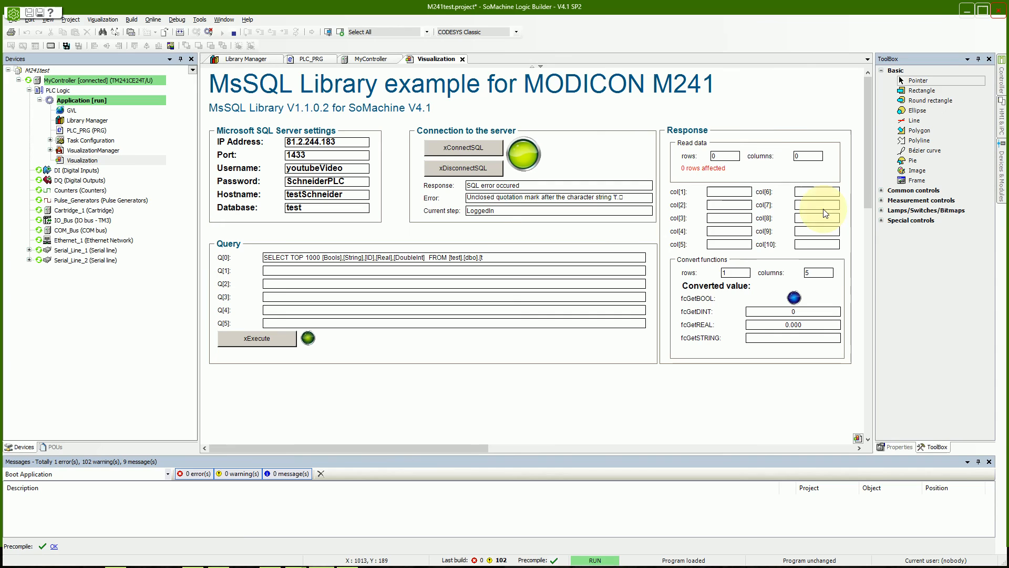
mouse_move(618, 165)
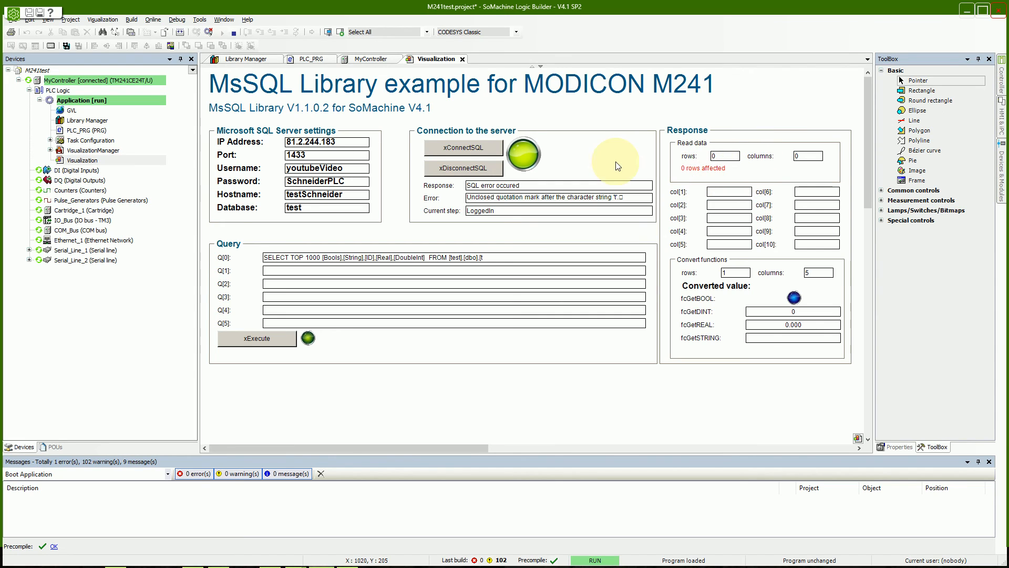
mouse_move(507, 262)
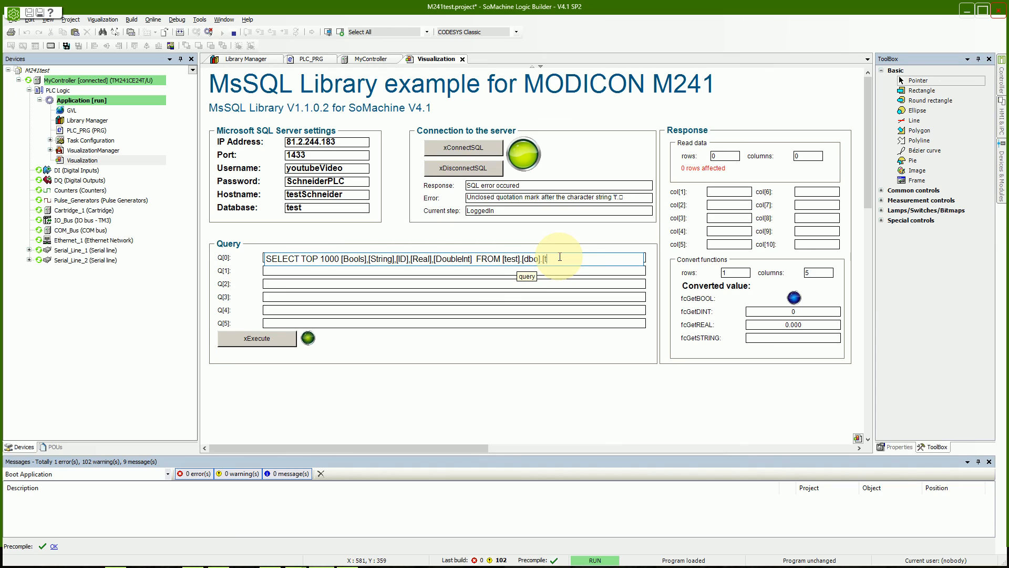
Correct the query's table name to [tblTestPLC] and execute it again.
text(b)
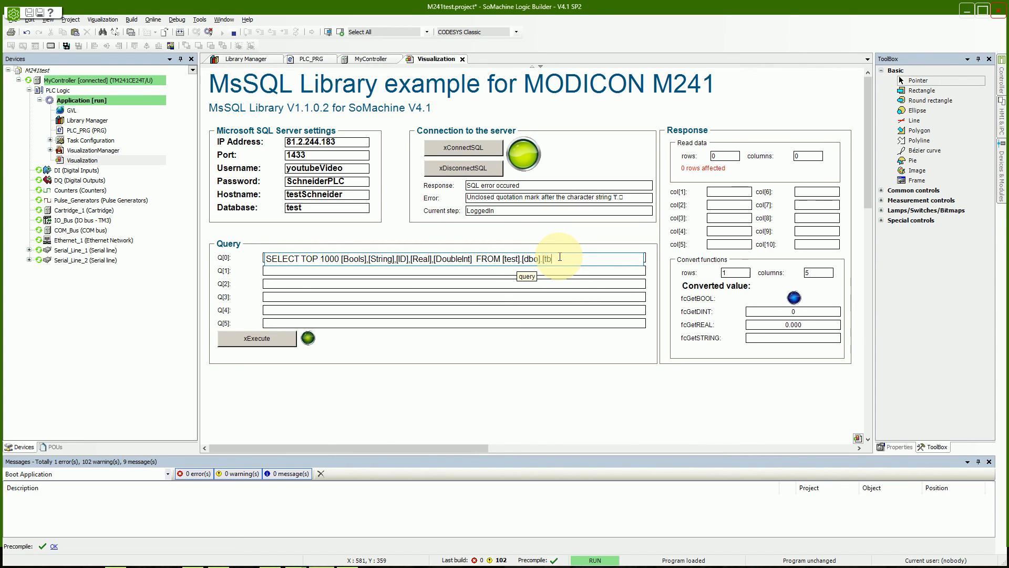
text(Test])
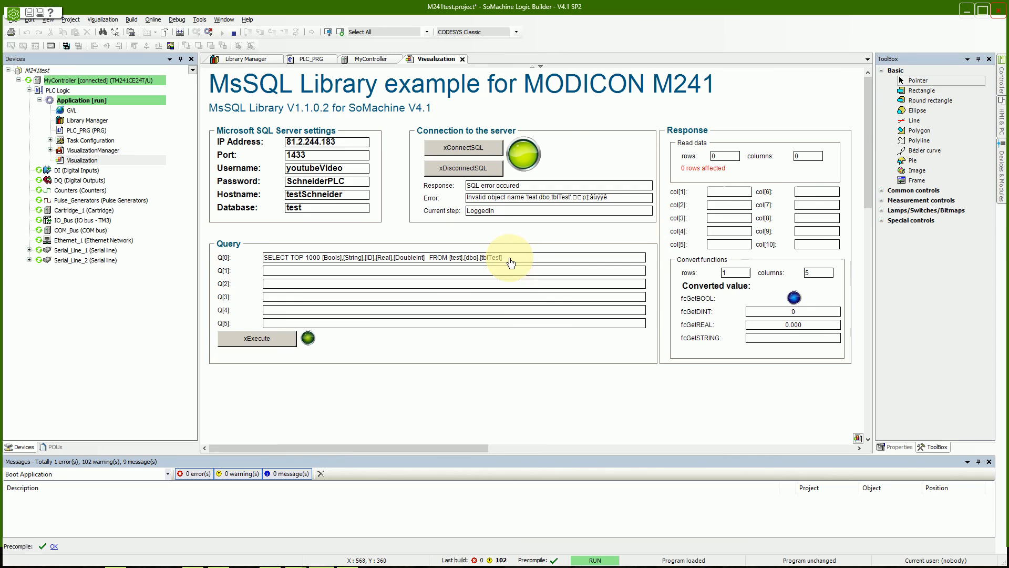
double_click(492, 258)
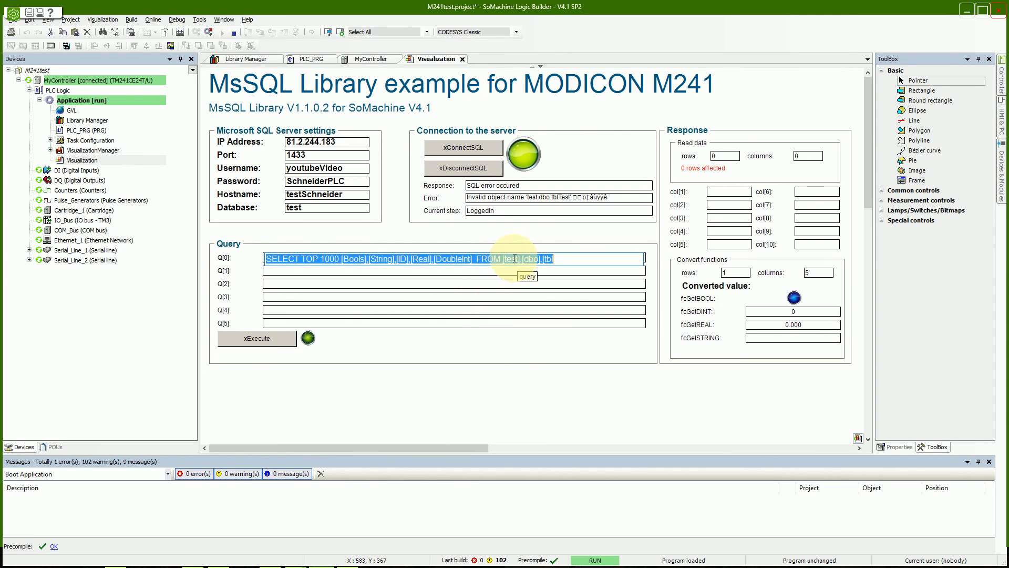
click(582, 258)
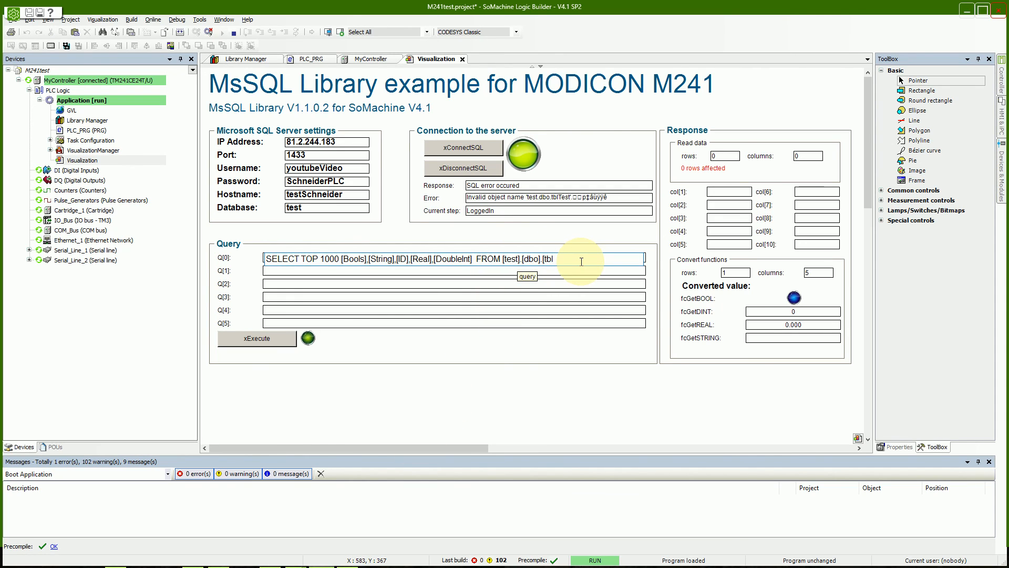
text(Test)
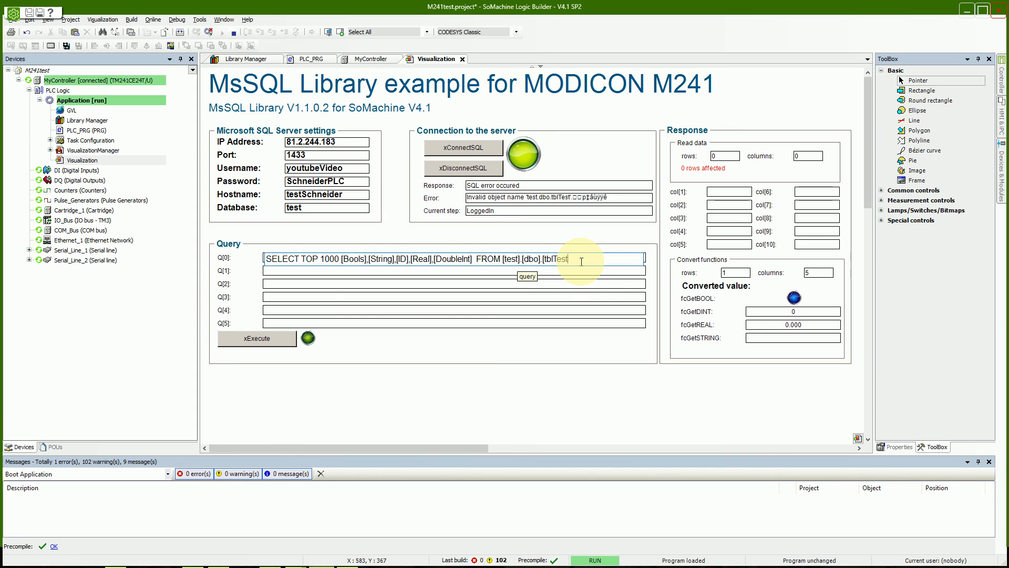
text(PLC])
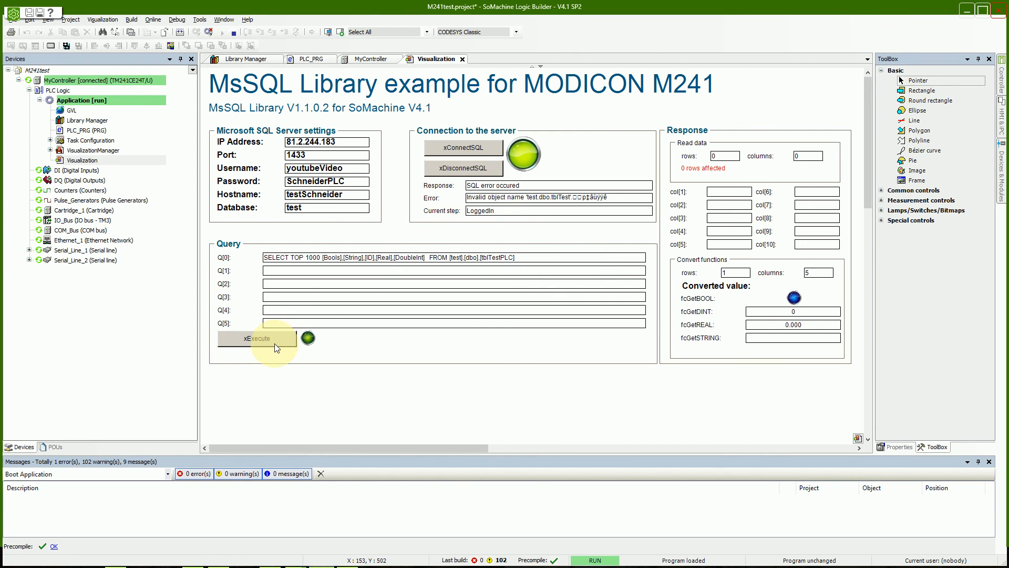
click(257, 338)
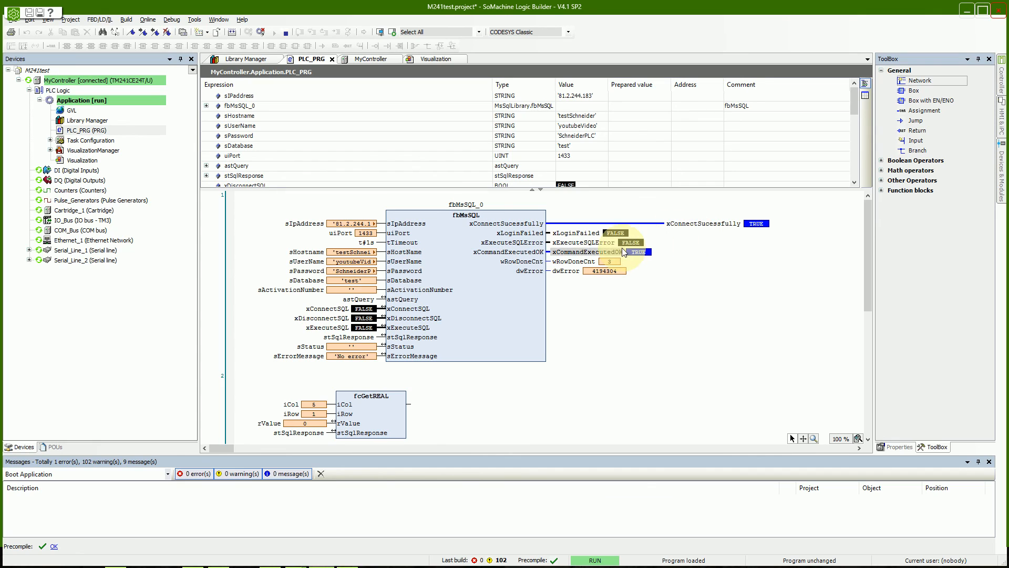
mouse_move(597, 270)
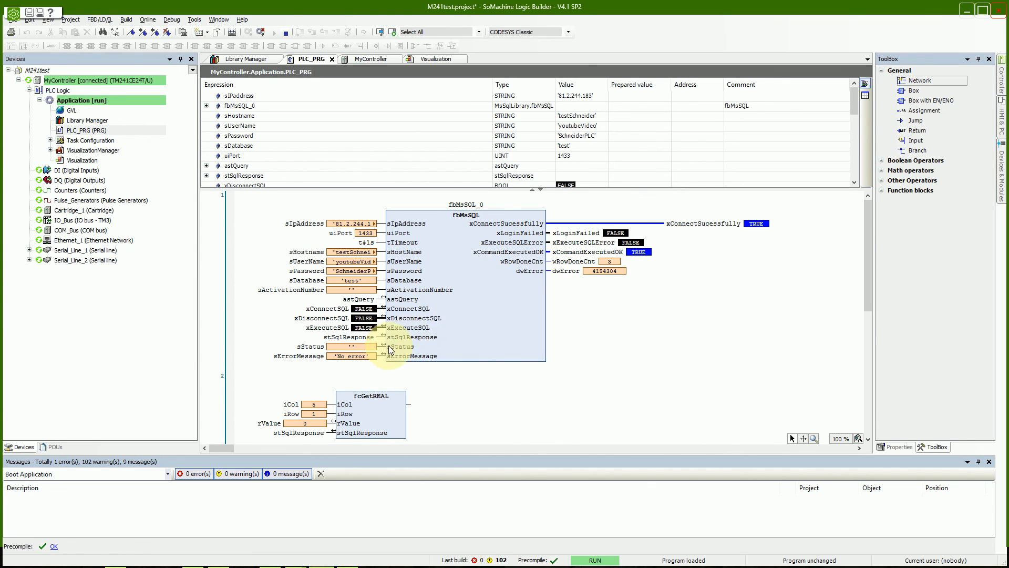
Scroll through PLC_PRG's online values, then go back to the visualization showing 'No error'.
scroll(down, 3)
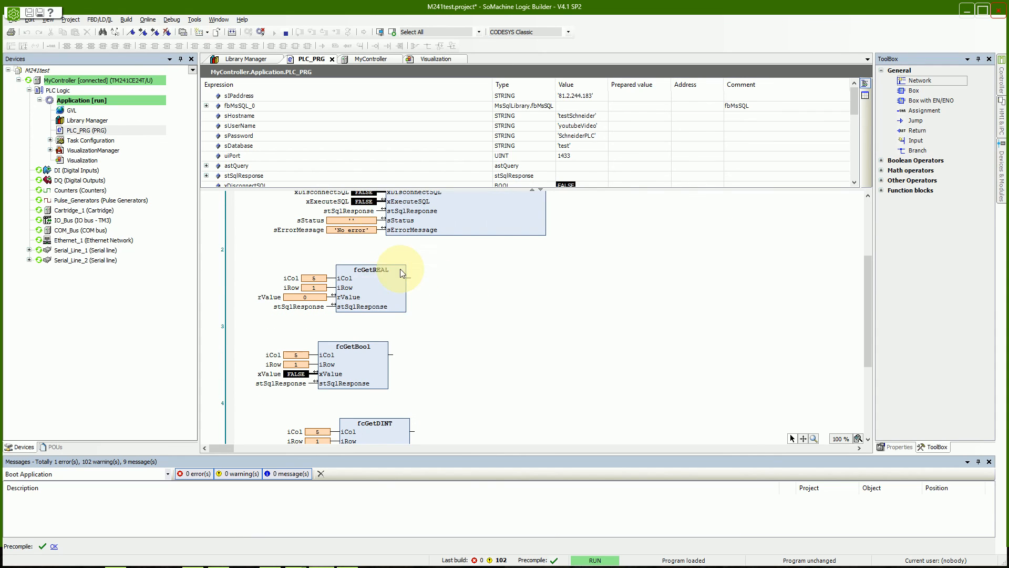
scroll(down, 3)
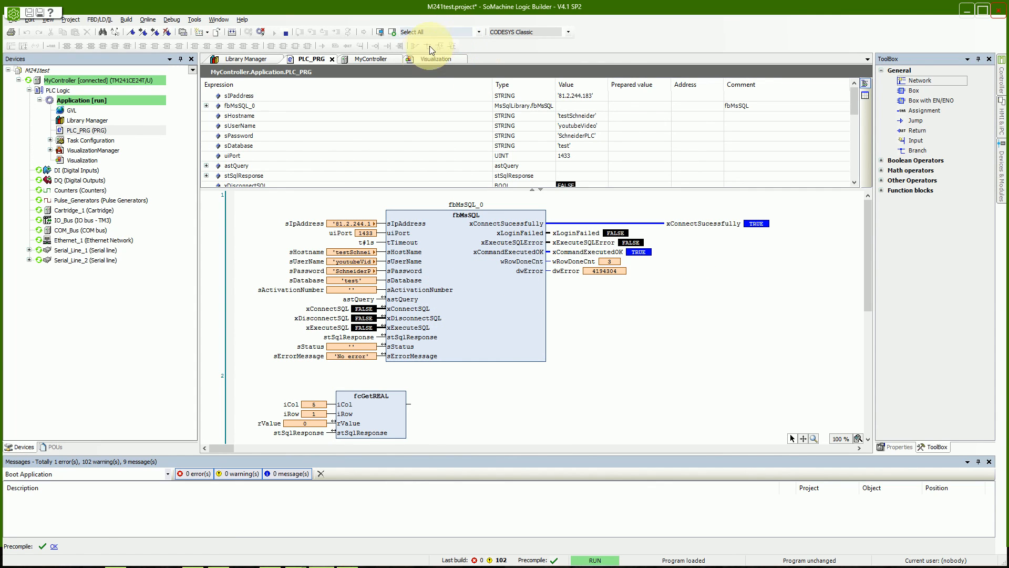
click(436, 59)
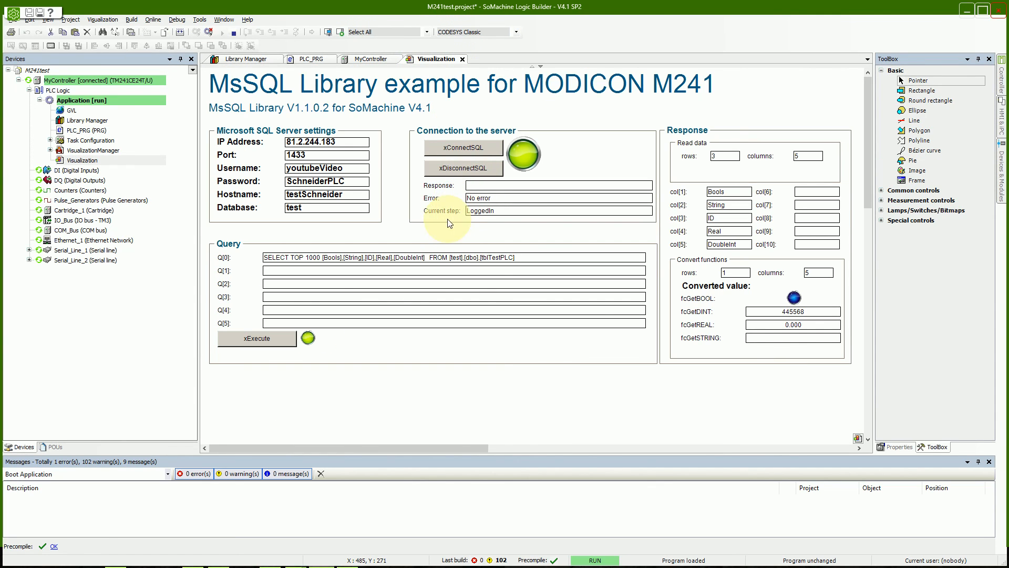
mouse_move(359, 225)
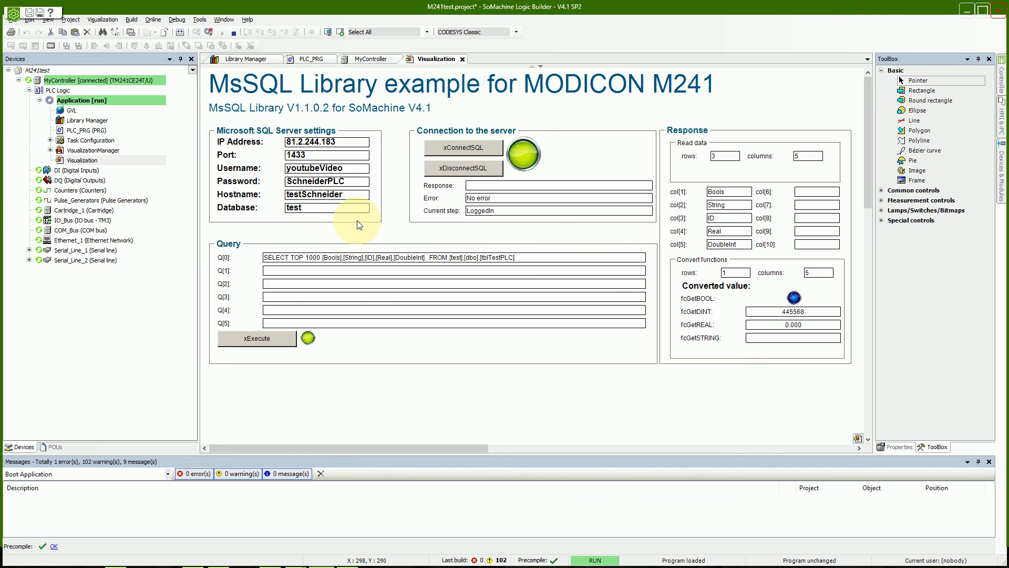